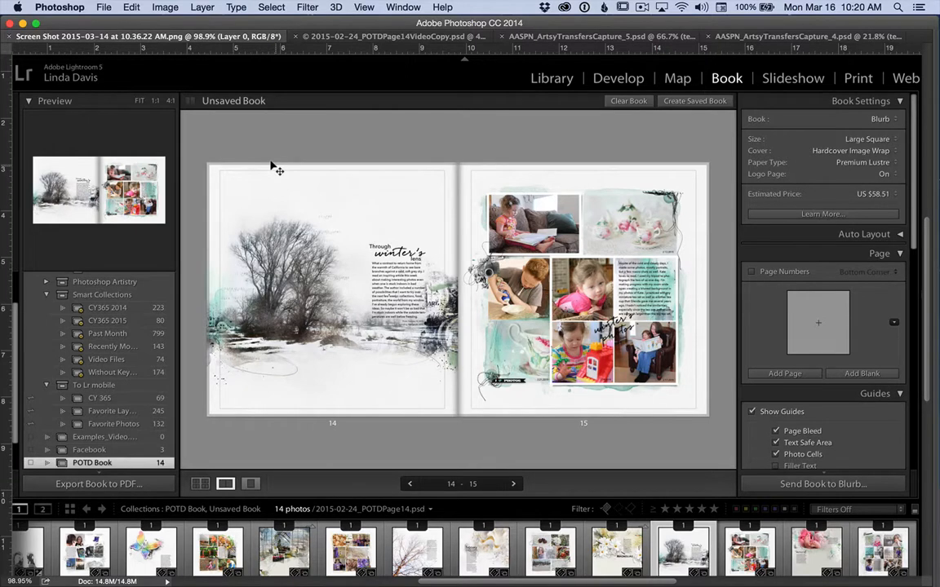
pyautogui.moveTo(399, 231)
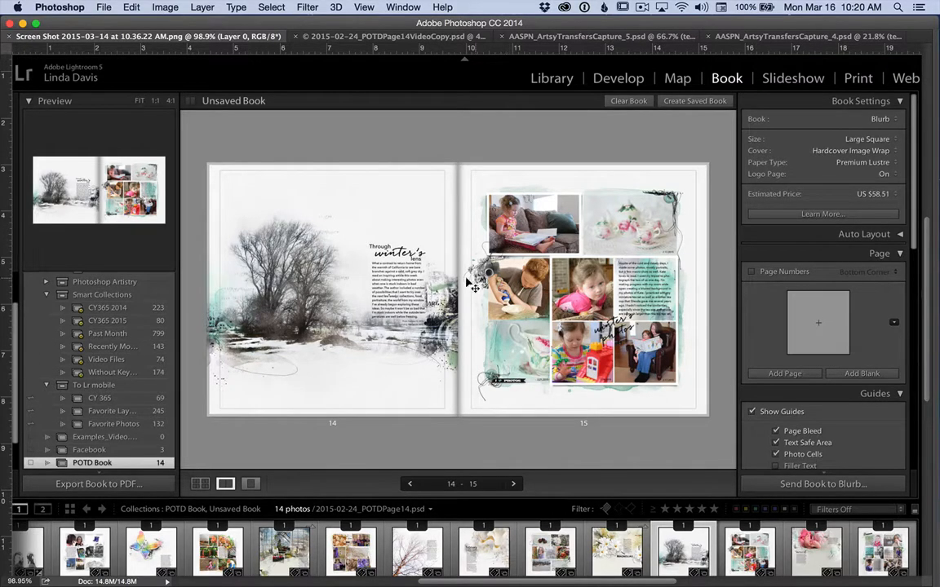
pyautogui.moveTo(547, 355)
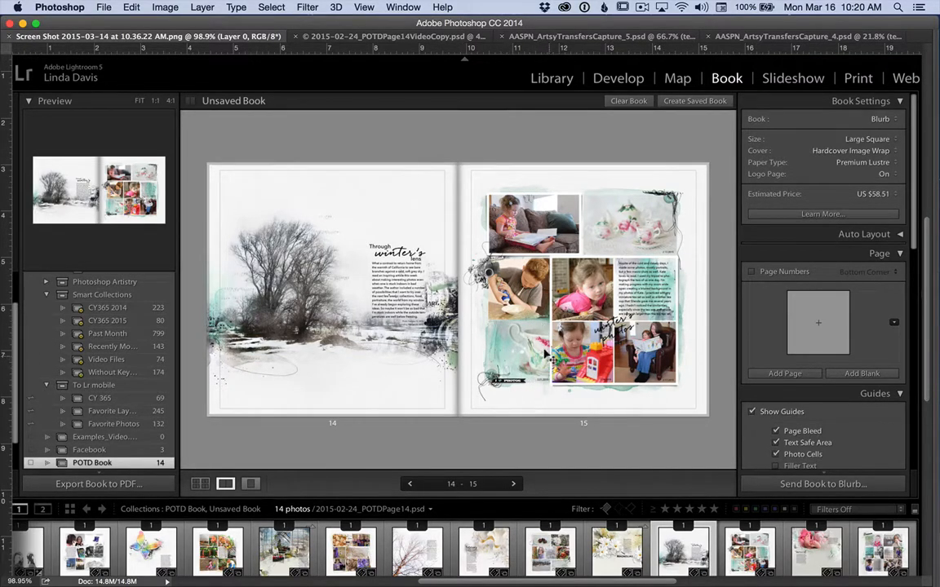
pyautogui.moveTo(538, 267)
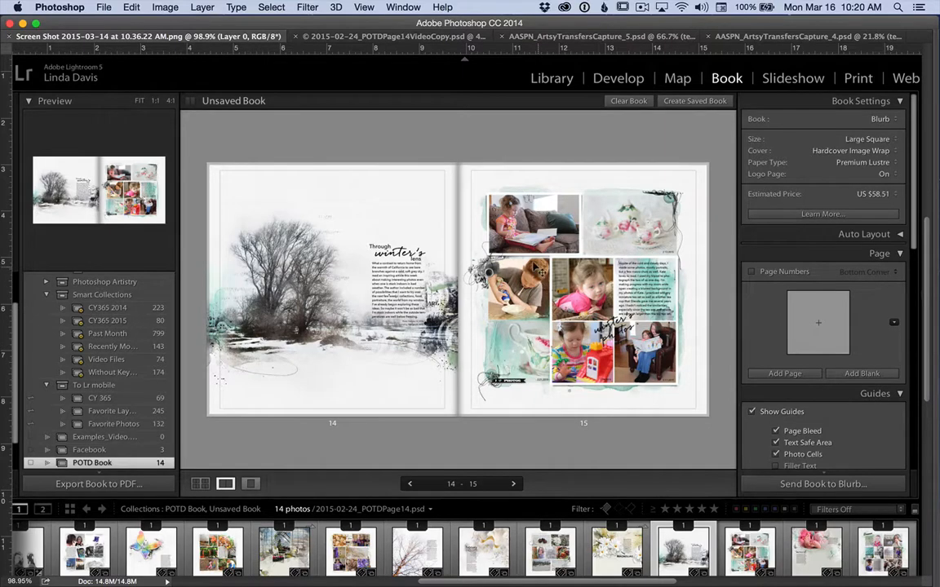
pyautogui.moveTo(540, 269)
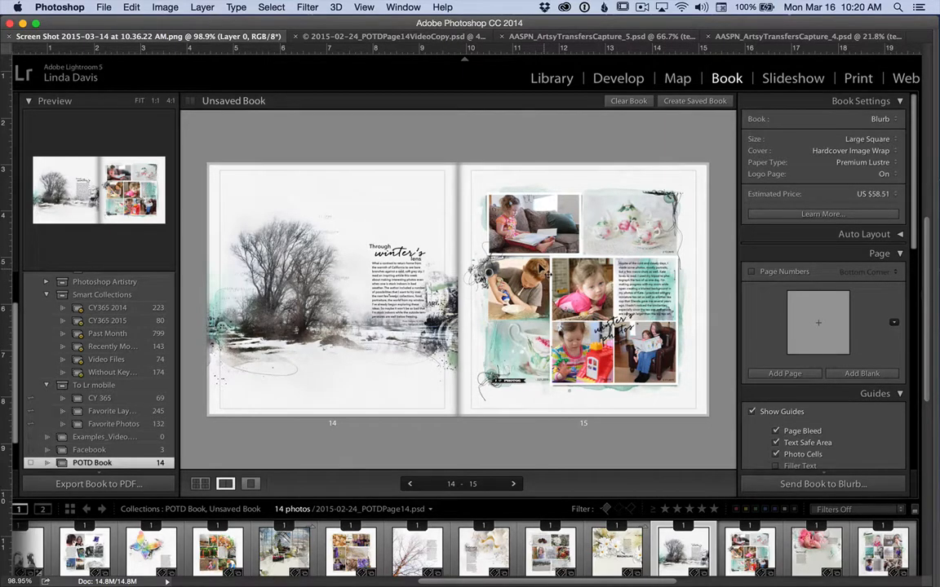
pyautogui.moveTo(367, 264)
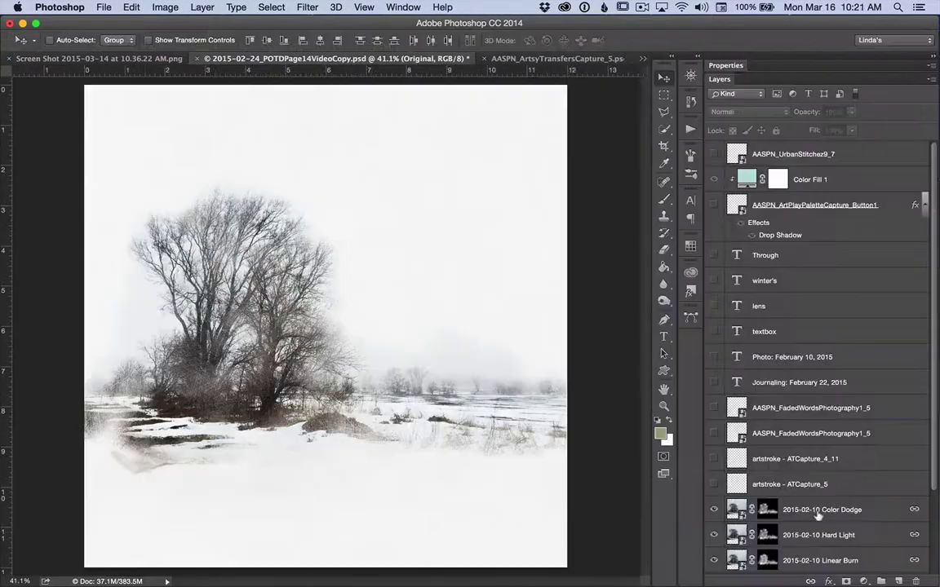
# Review the original tree photo alone, then the Linear Burn, Hard Light and Color Dodge copies.
pyautogui.scroll(-3)
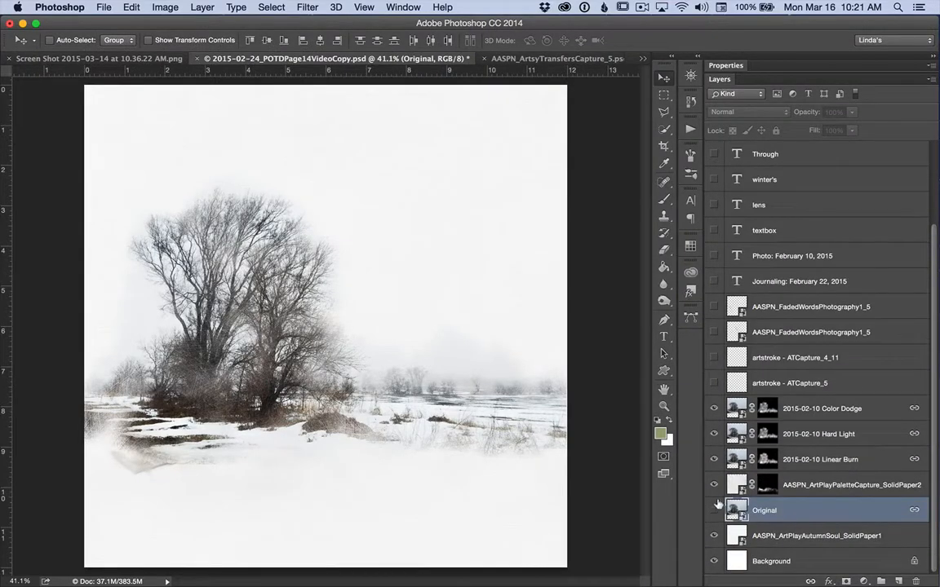
pyautogui.click(715, 506)
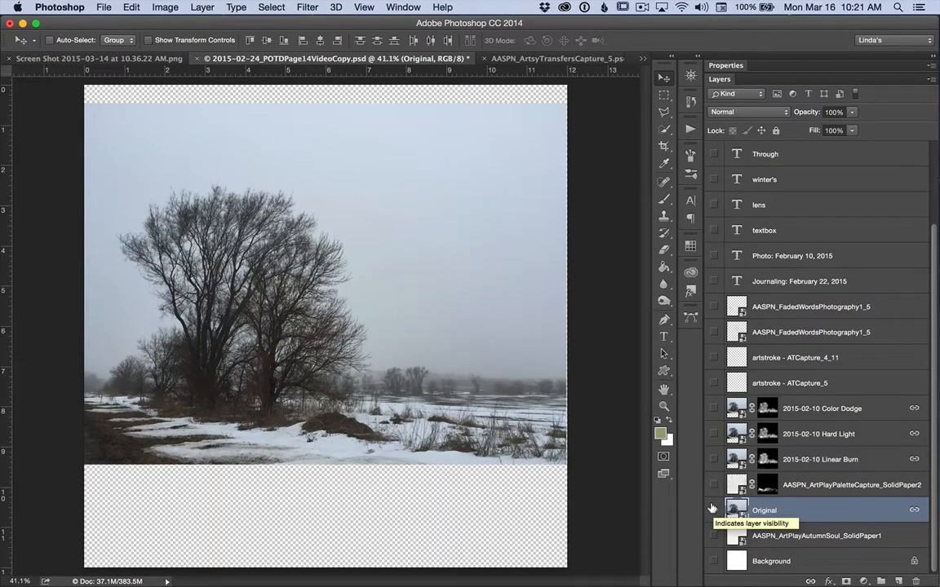
pyautogui.click(713, 509)
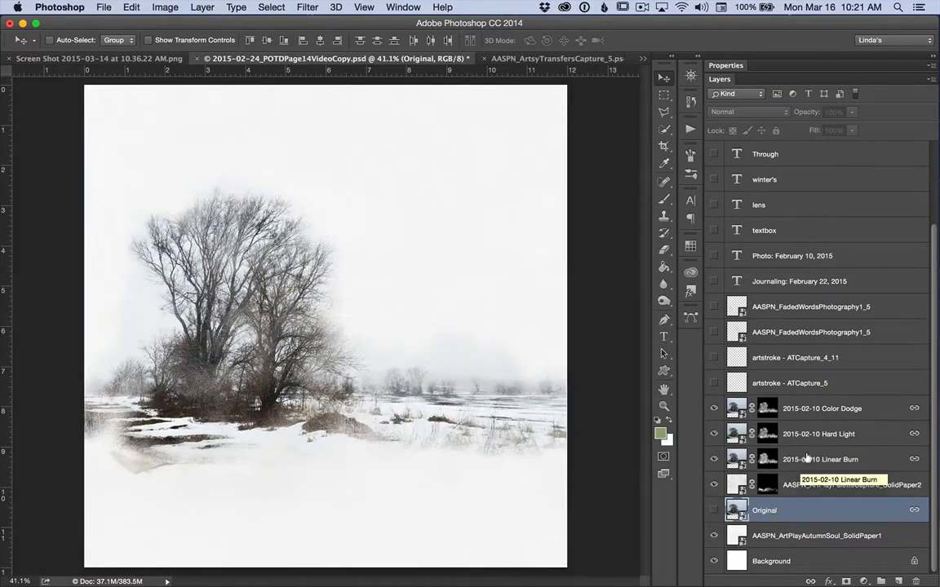
pyautogui.click(819, 460)
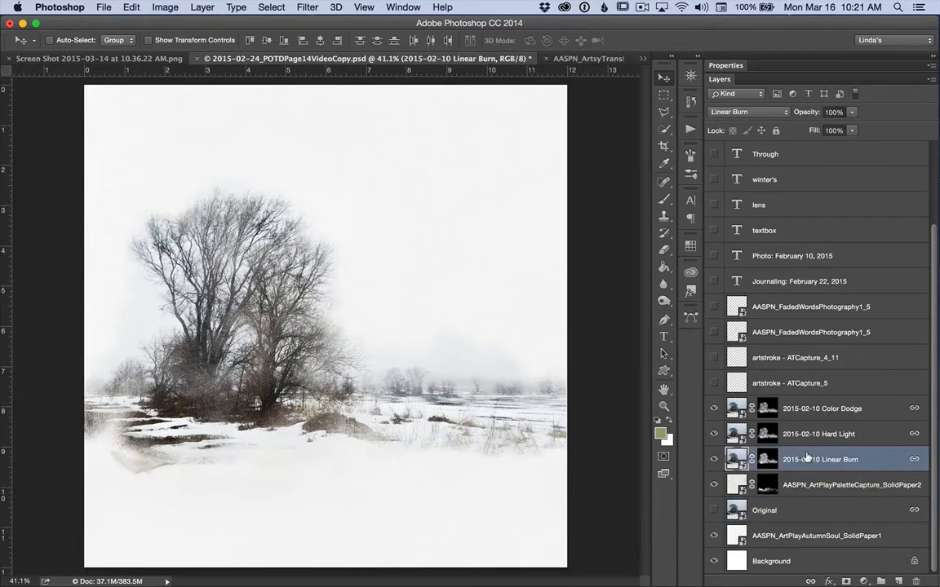
pyautogui.moveTo(808, 461)
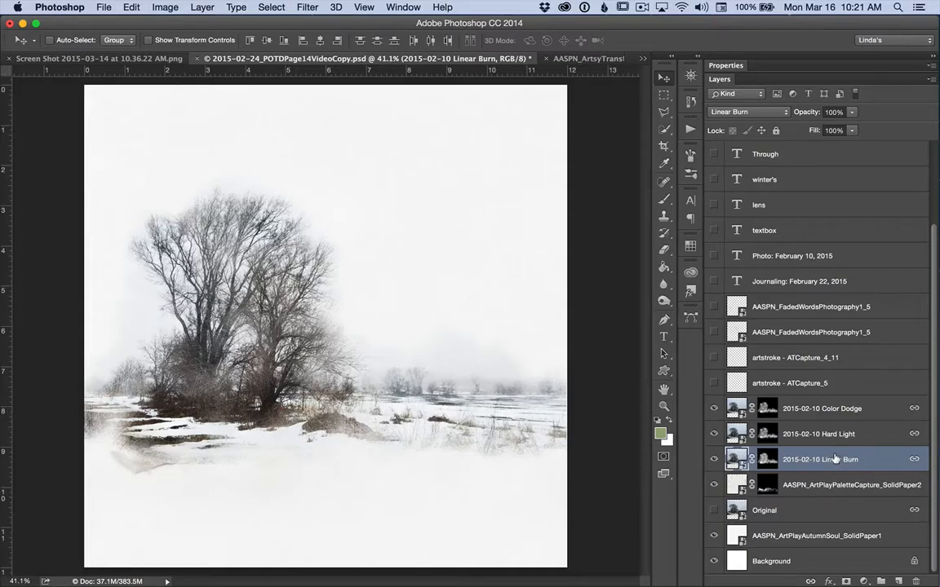
pyautogui.moveTo(832, 459)
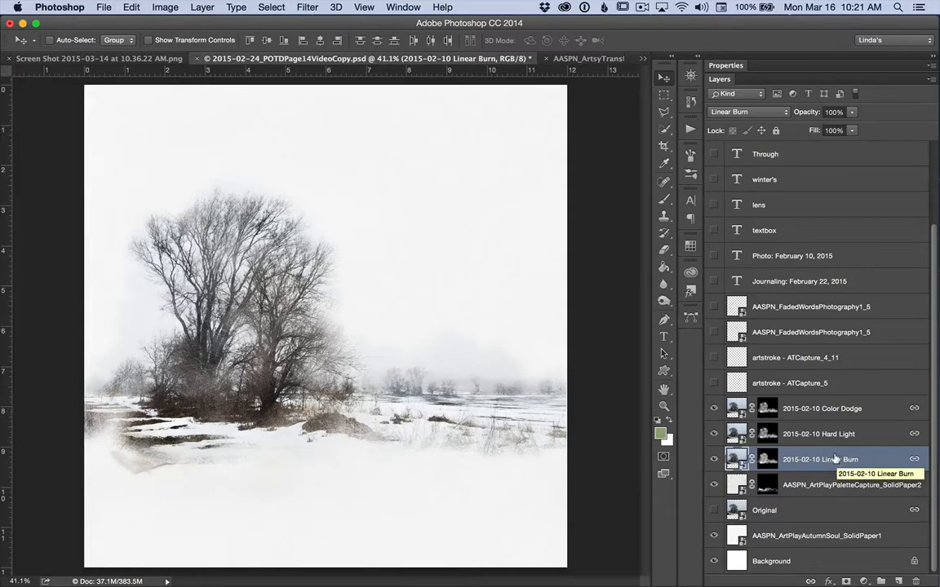
pyautogui.moveTo(832, 434)
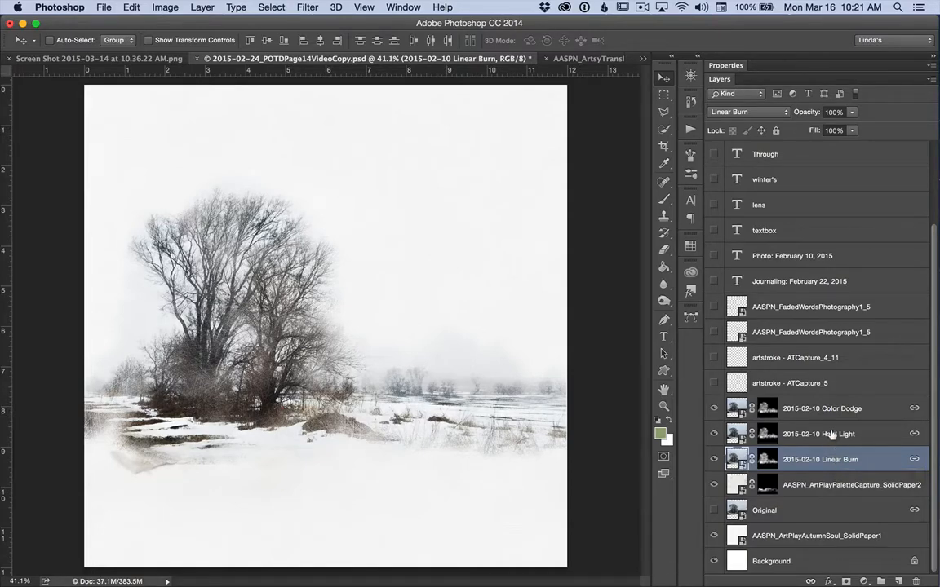
pyautogui.click(820, 434)
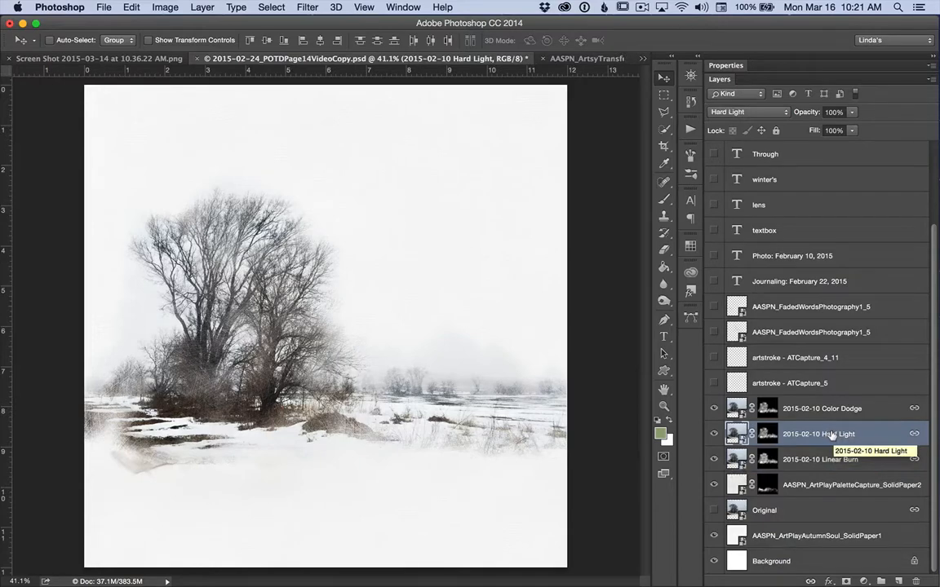
pyautogui.click(822, 408)
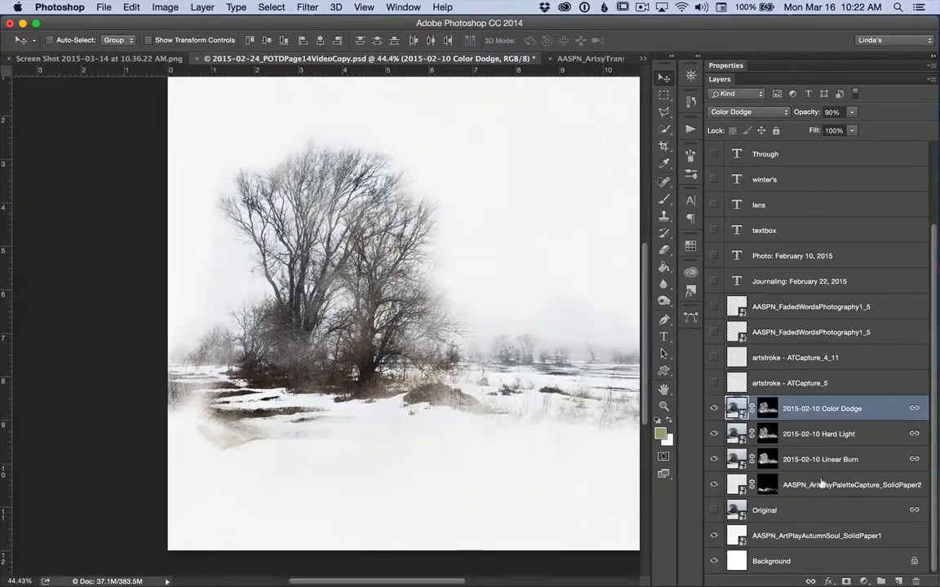
pyautogui.click(852, 485)
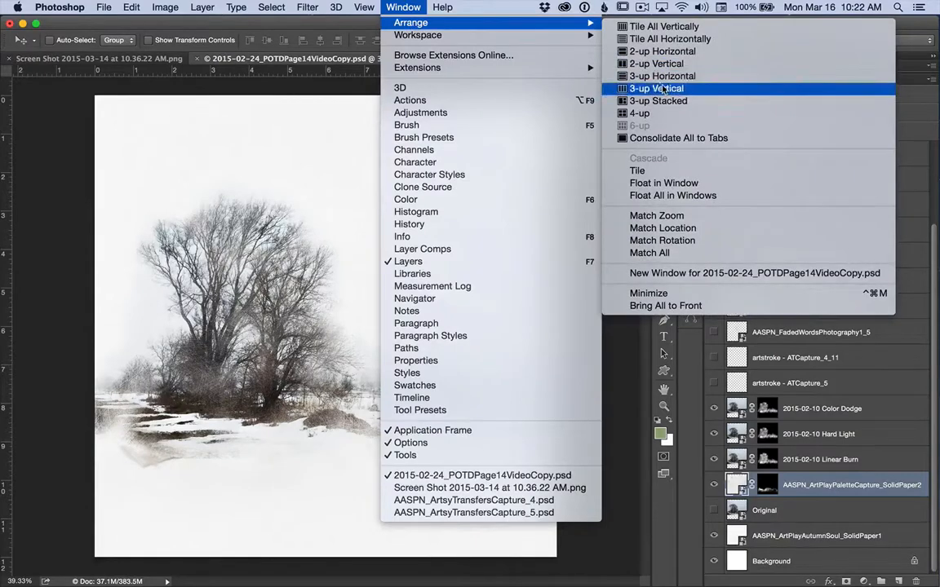
# Tile the page and transfers file 2-up vertical, targeting the bottom paper layer for the ATCapture layers.
pyautogui.click(656, 62)
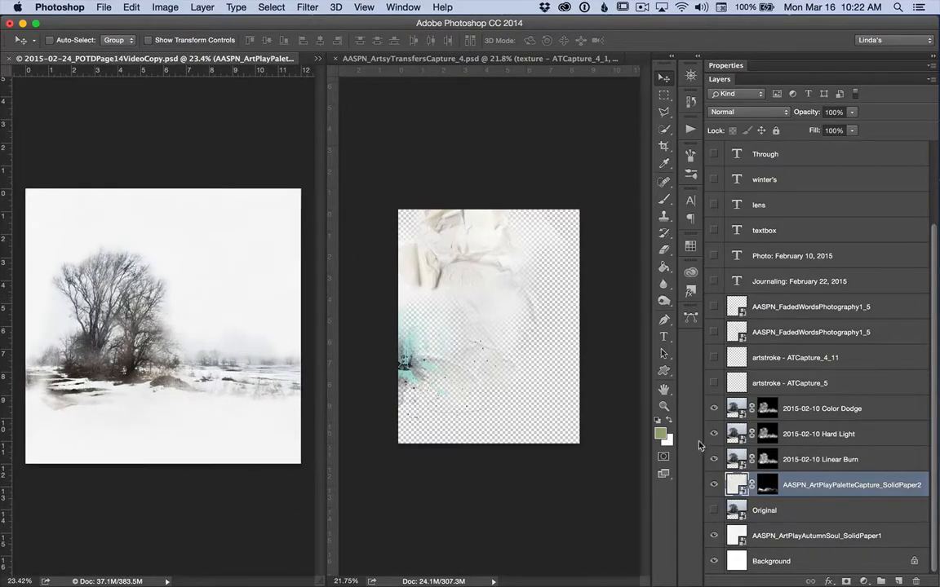
pyautogui.click(816, 535)
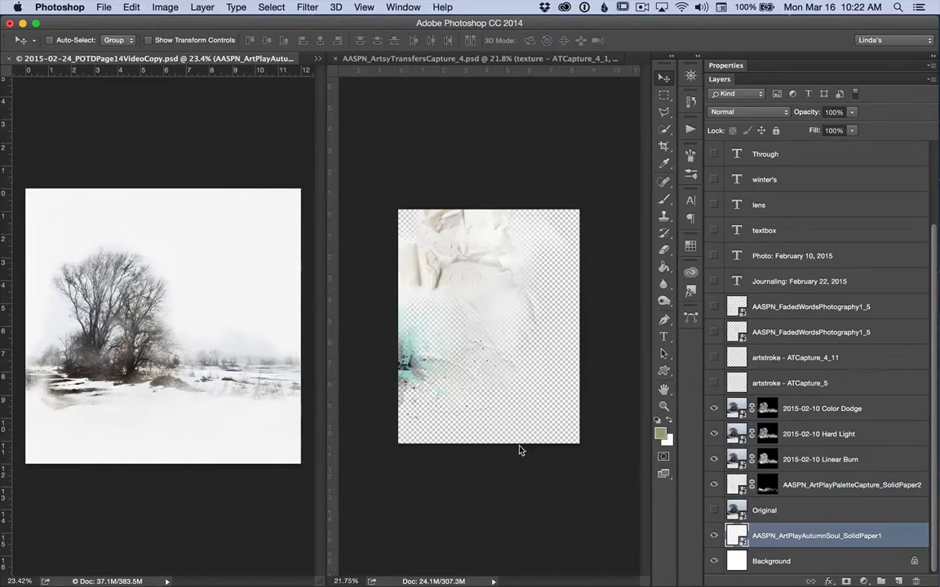
pyautogui.moveTo(509, 355)
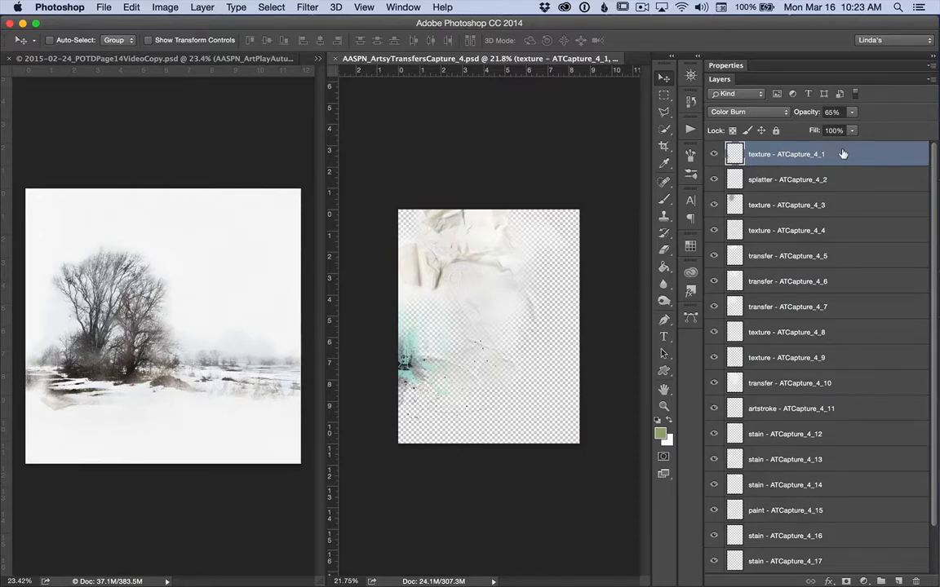
pyautogui.scroll(-3)
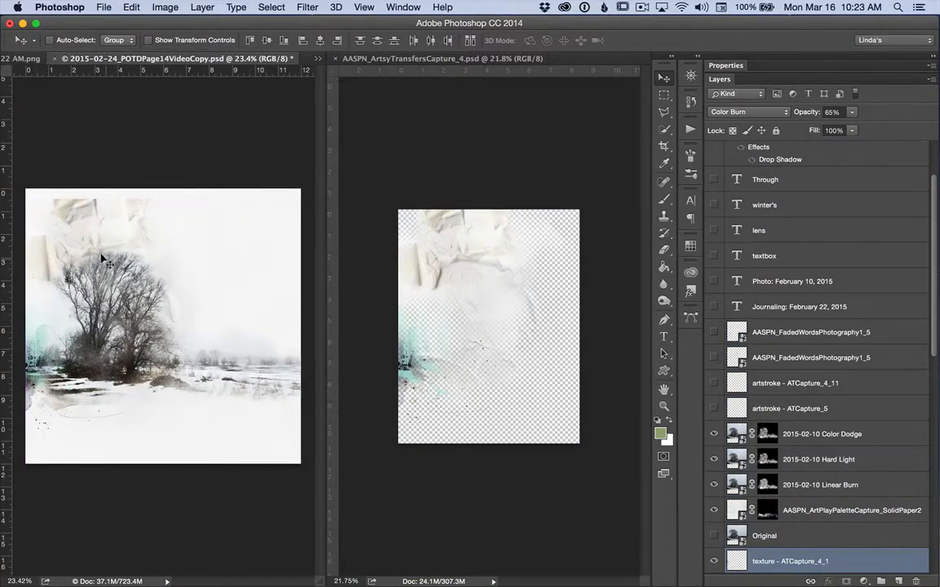
# Consolidate all documents to tabs and scroll the Layers panel to the new ATCapture layers.
pyautogui.click(403, 6)
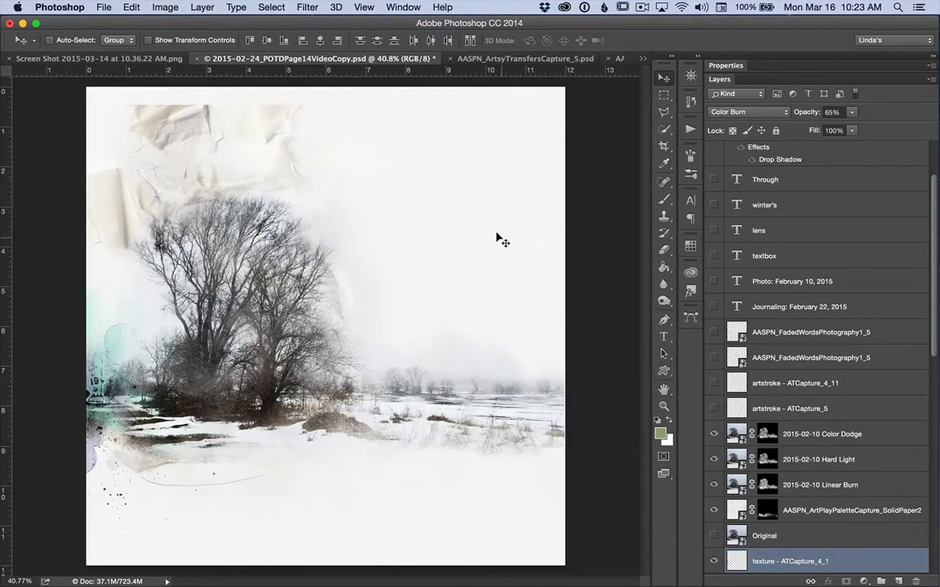
pyautogui.scroll(-3)
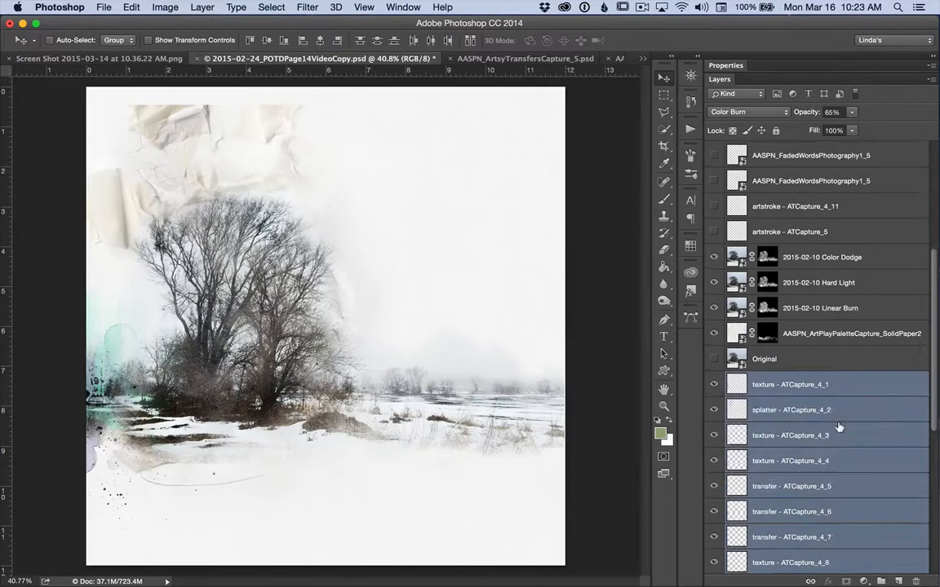
pyautogui.scroll(-3)
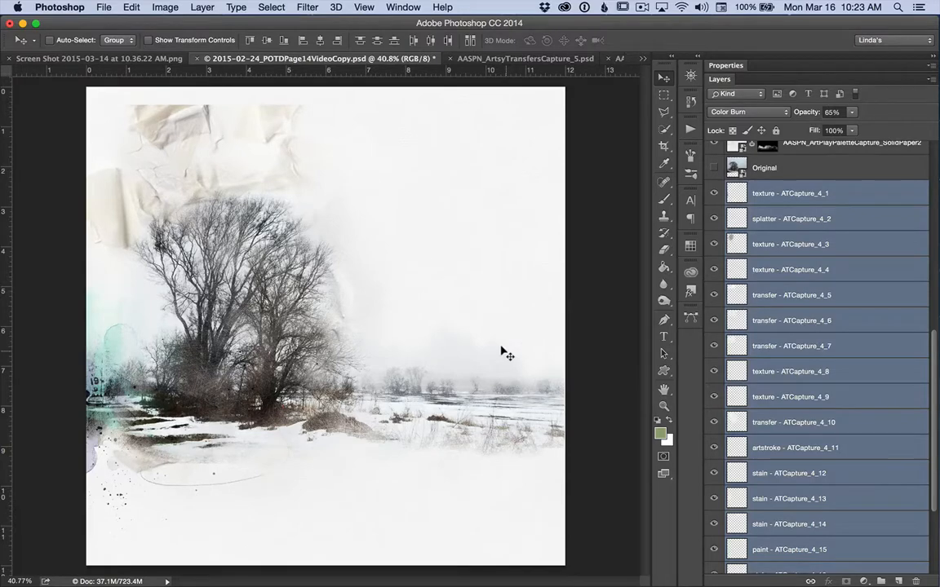
pyautogui.moveTo(819, 284)
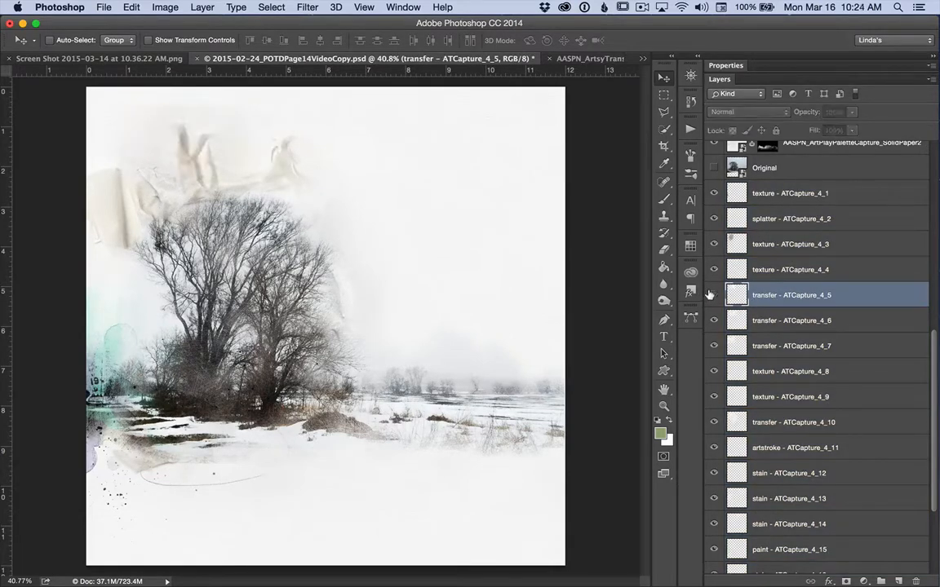
# Hide three of the heavier ATCapture transfer layers, leaving faint texture at the top left.
pyautogui.click(715, 294)
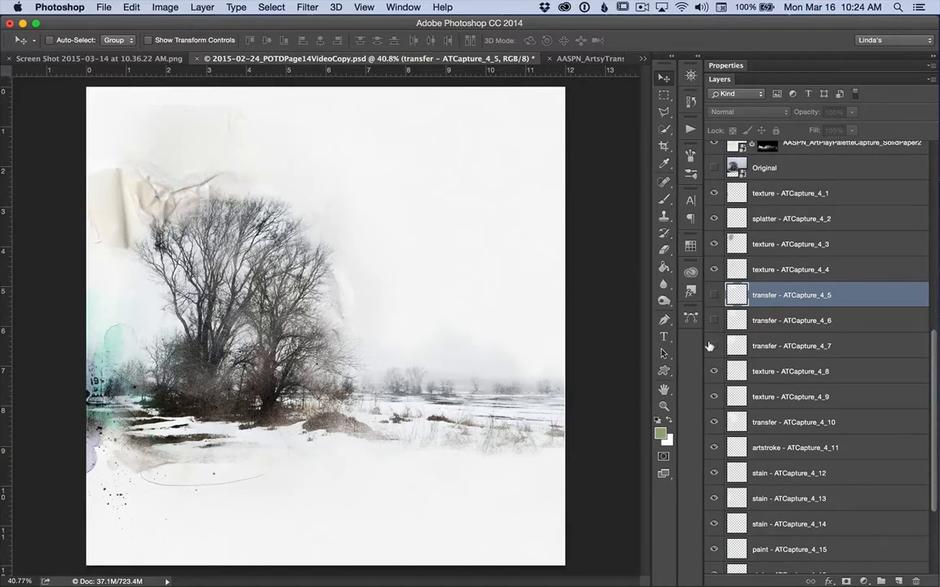
pyautogui.click(715, 346)
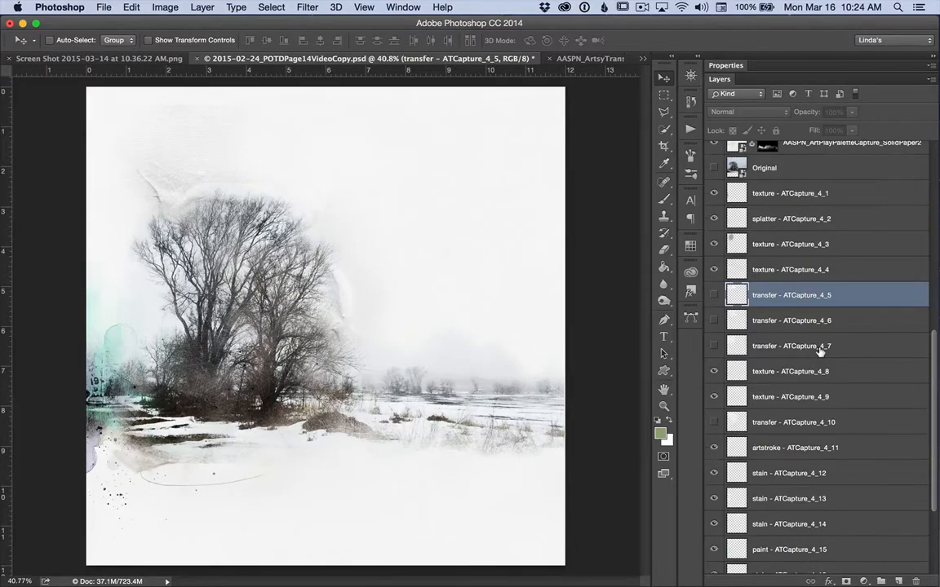
pyautogui.scroll(3)
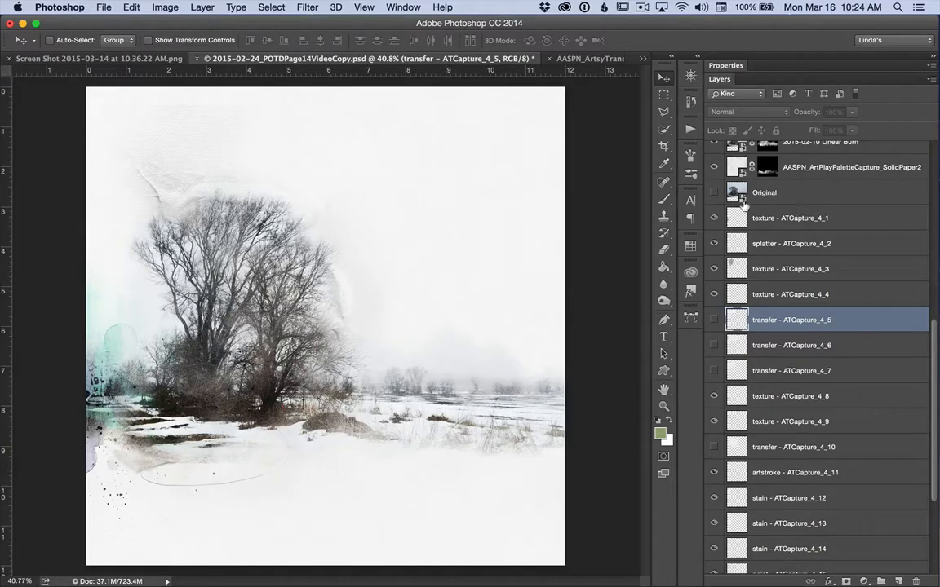
pyautogui.click(714, 193)
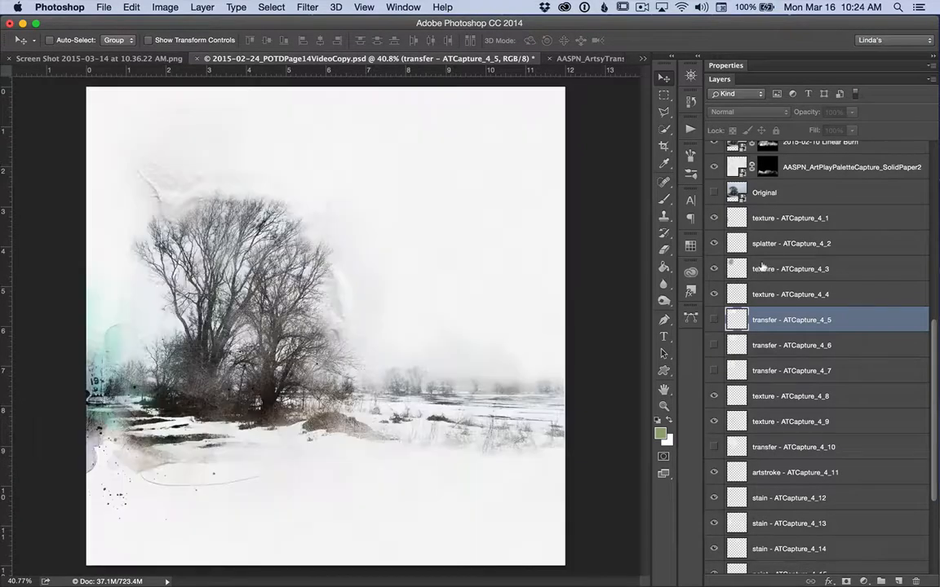
# Select texture ATCapture_4_3 and drag it slightly lower over the top of the page.
pyautogui.click(790, 267)
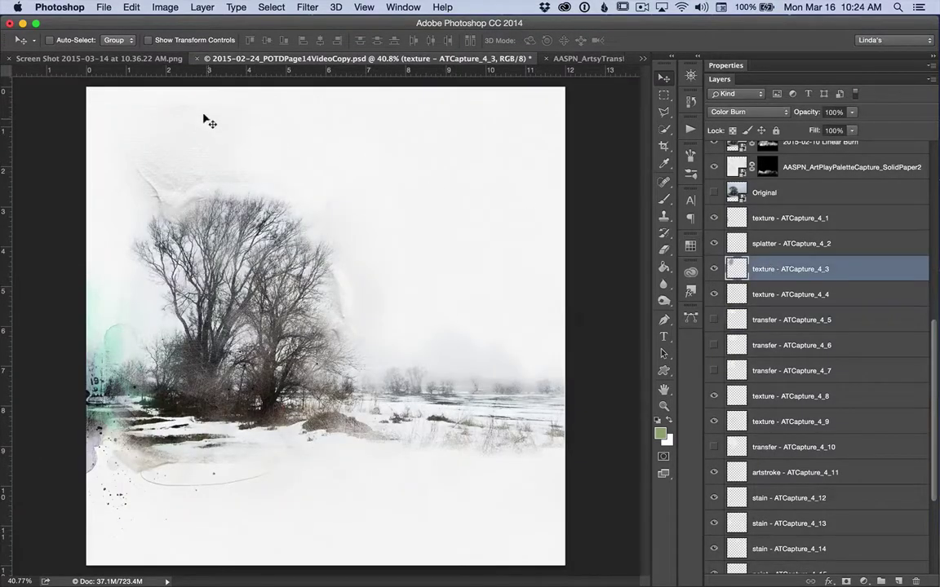
pyautogui.moveTo(209, 123); pyautogui.dragTo(218, 155)
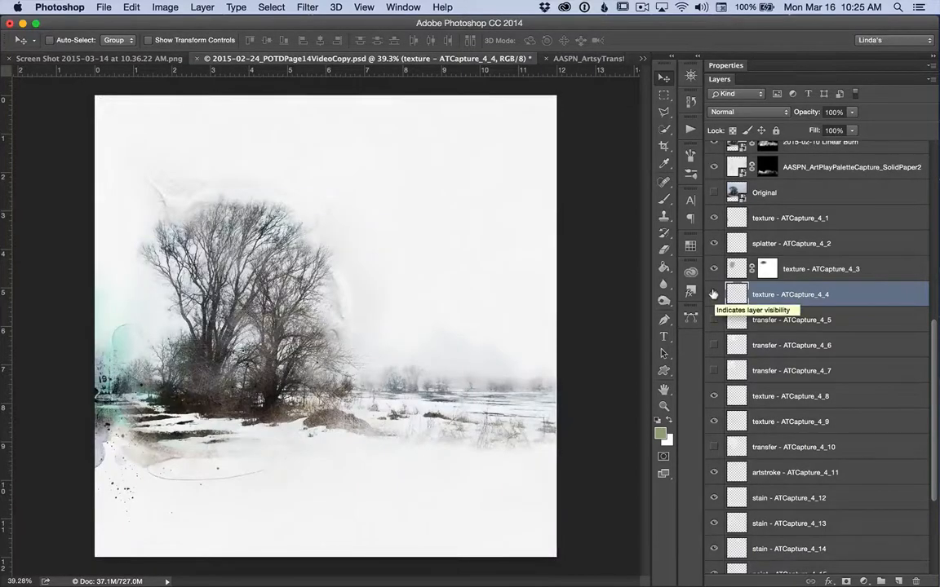
pyautogui.click(715, 294)
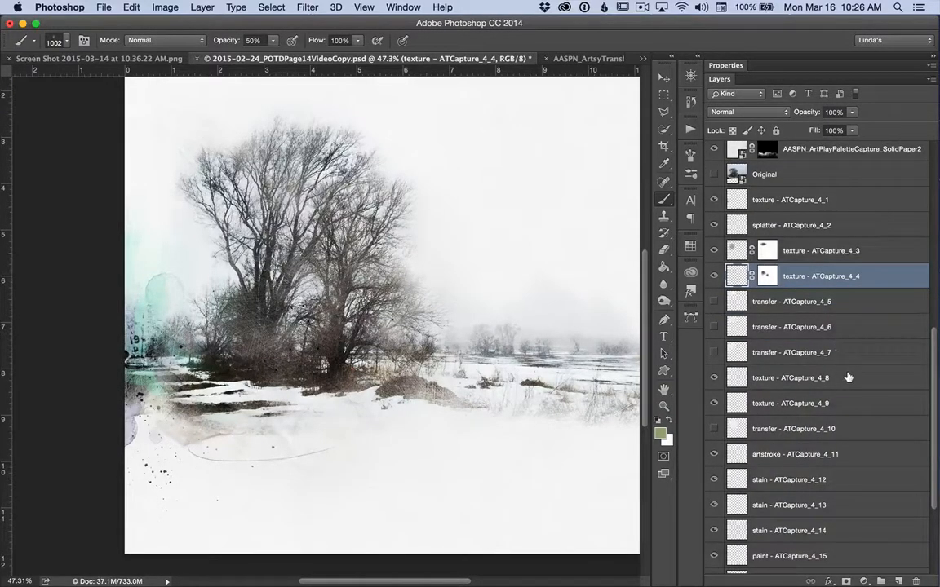
pyautogui.click(790, 379)
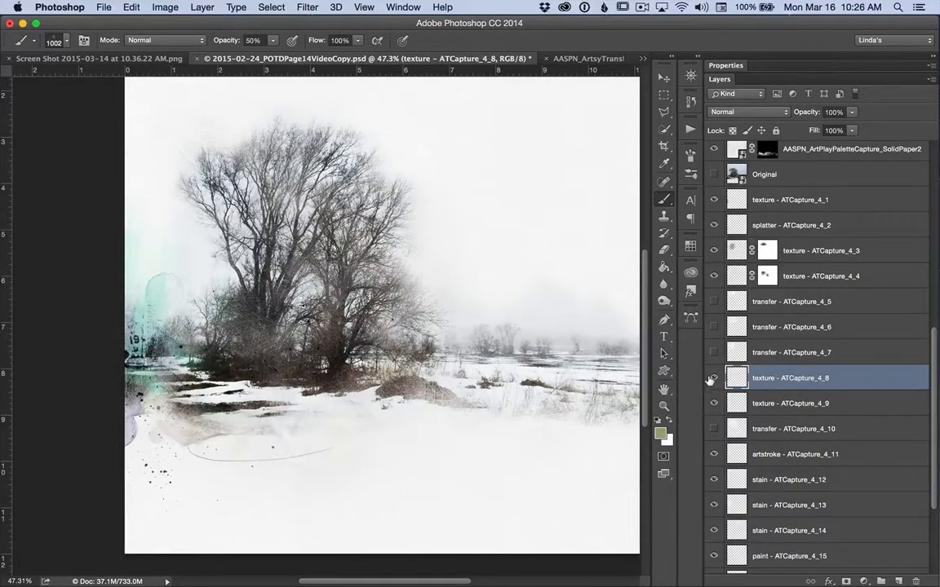
pyautogui.click(715, 379)
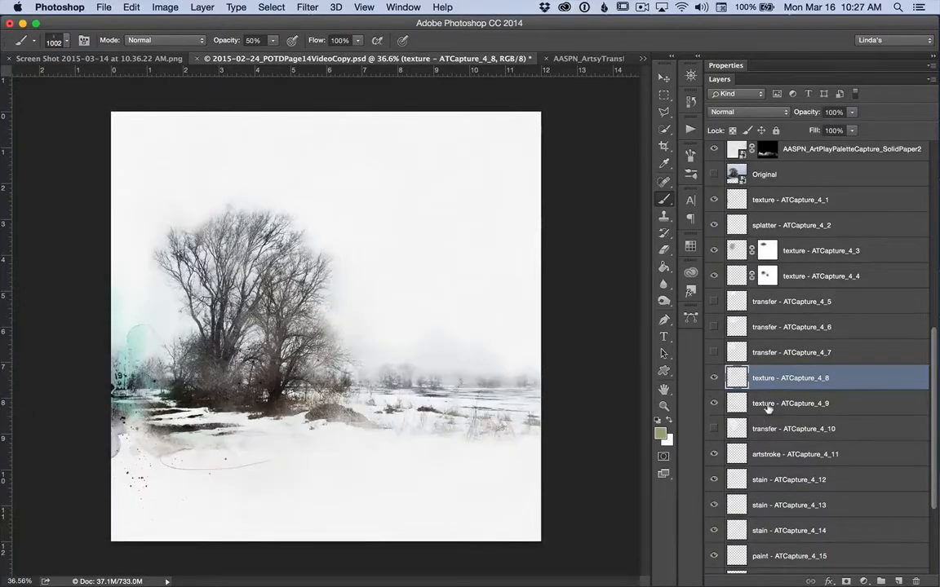
pyautogui.click(789, 403)
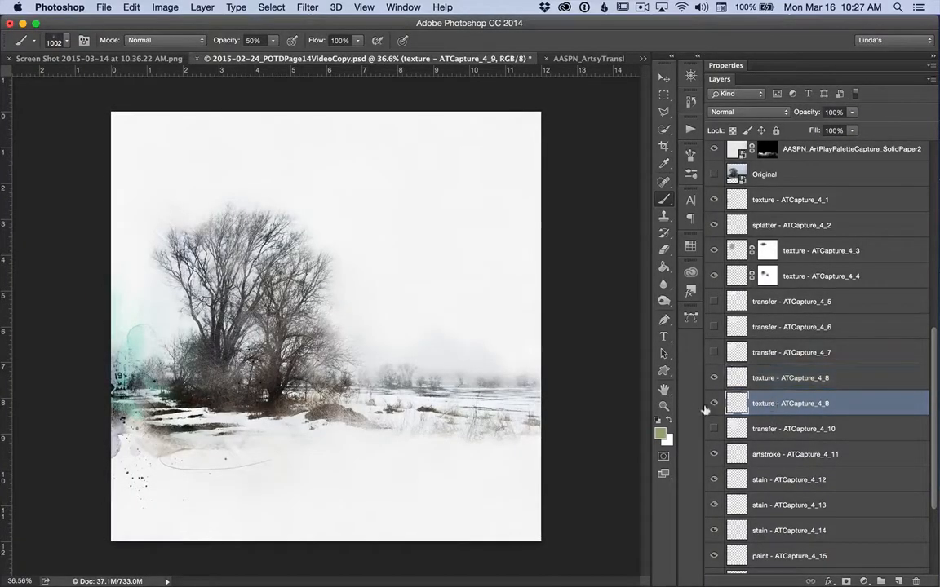
pyautogui.click(714, 403)
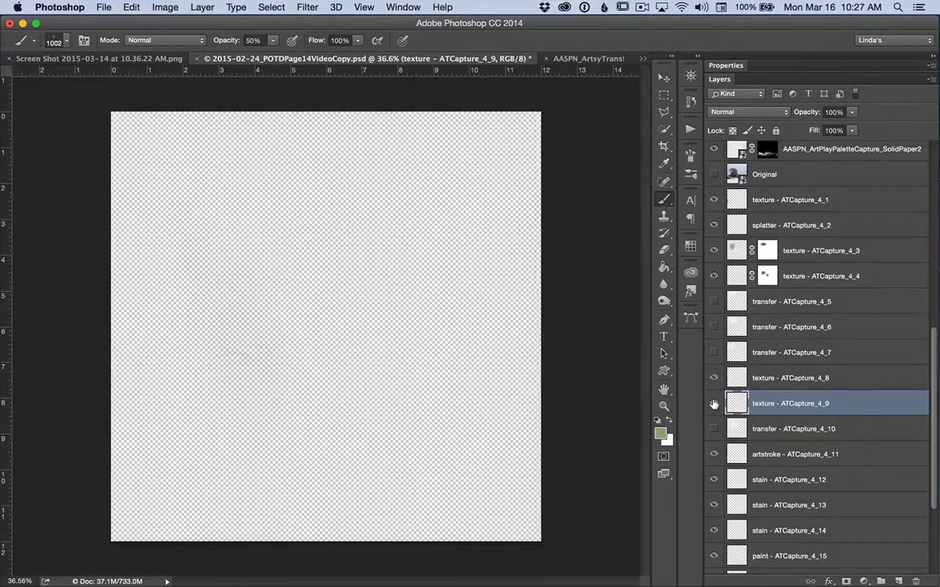
pyautogui.click(715, 403)
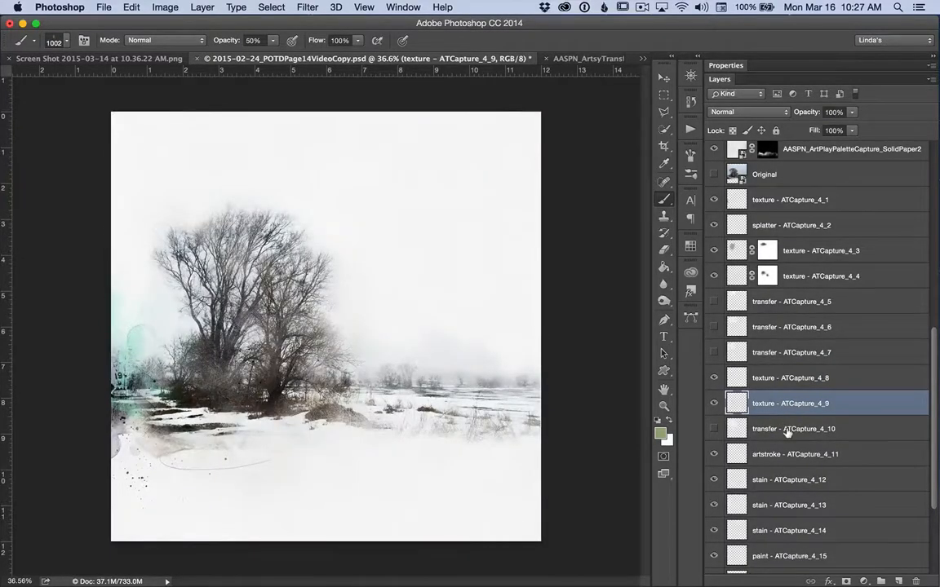
pyautogui.click(793, 428)
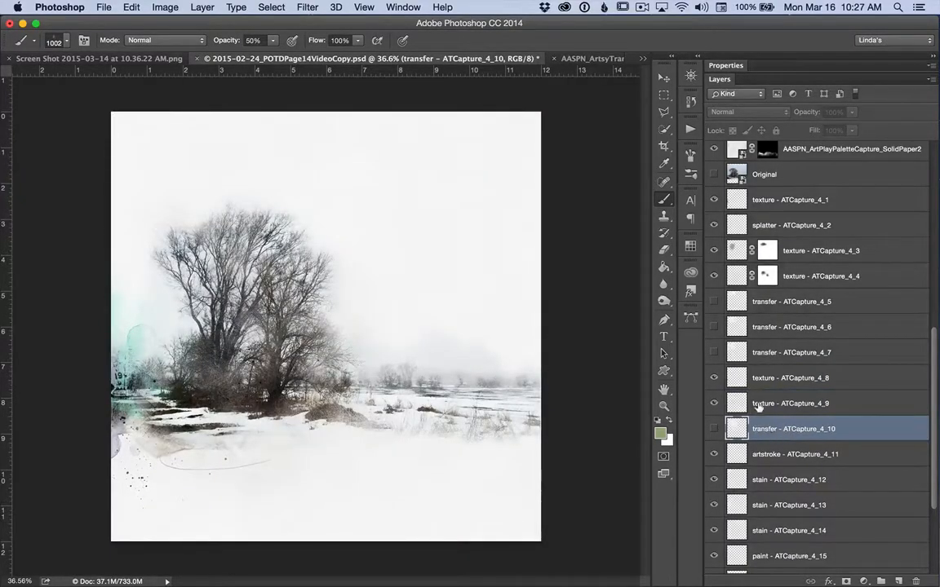
pyautogui.click(789, 403)
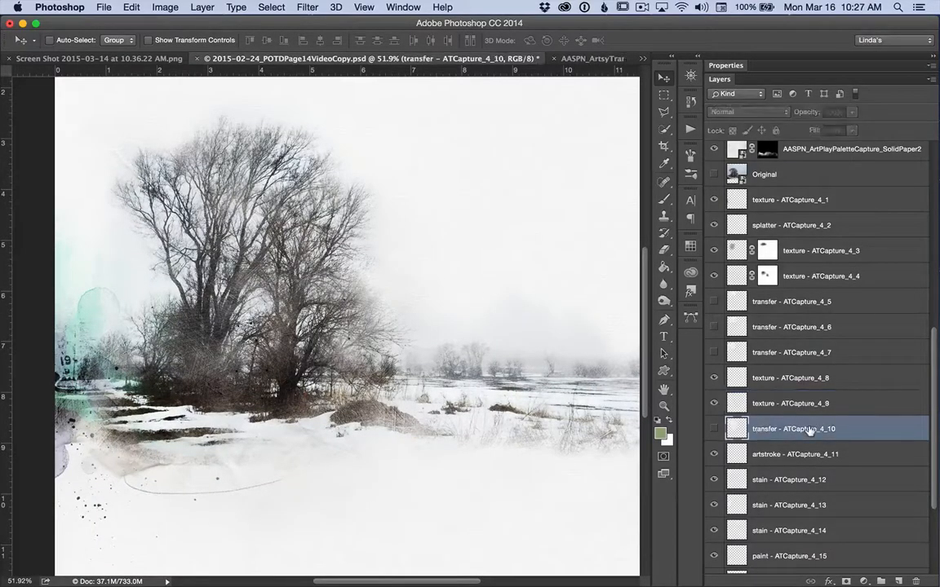
pyautogui.click(796, 454)
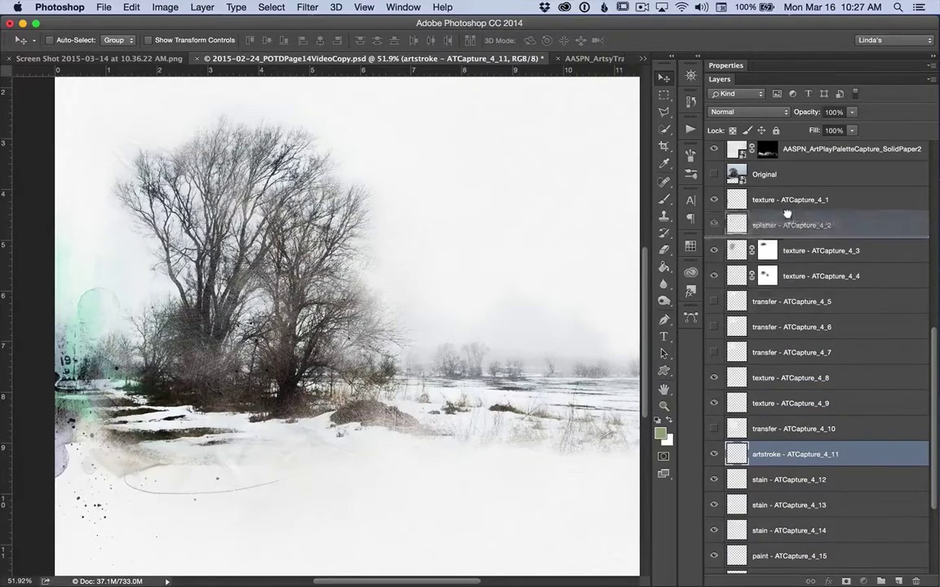
# Transform the oval artstroke ATCapture_4_11 and flip it horizontally along the lower left.
pyautogui.scroll(3)
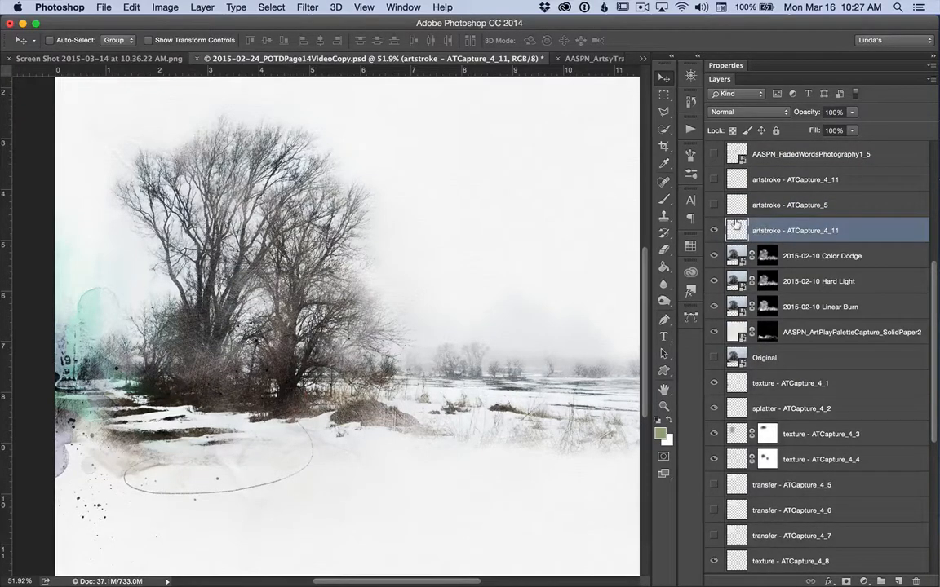
pyautogui.click(715, 230)
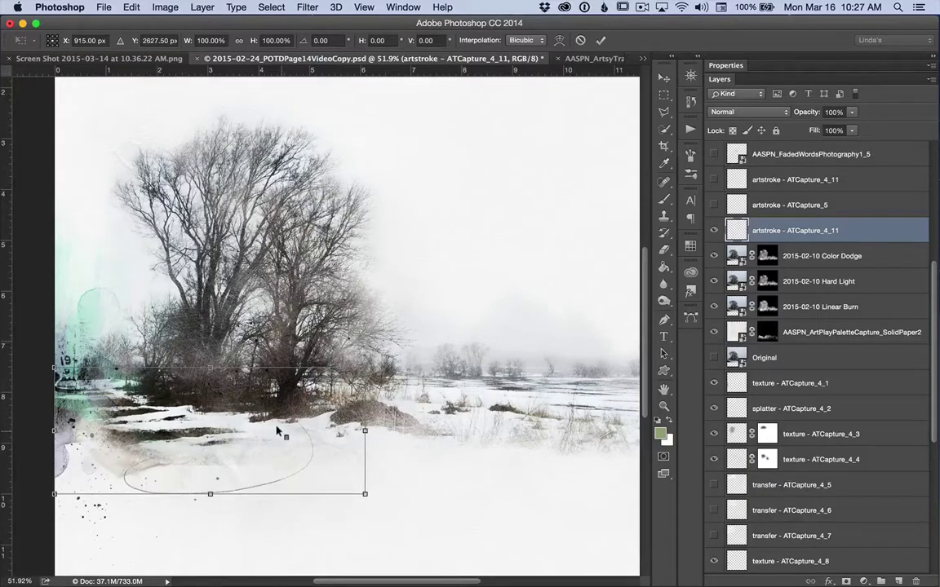
pyautogui.rightClick(281, 432)
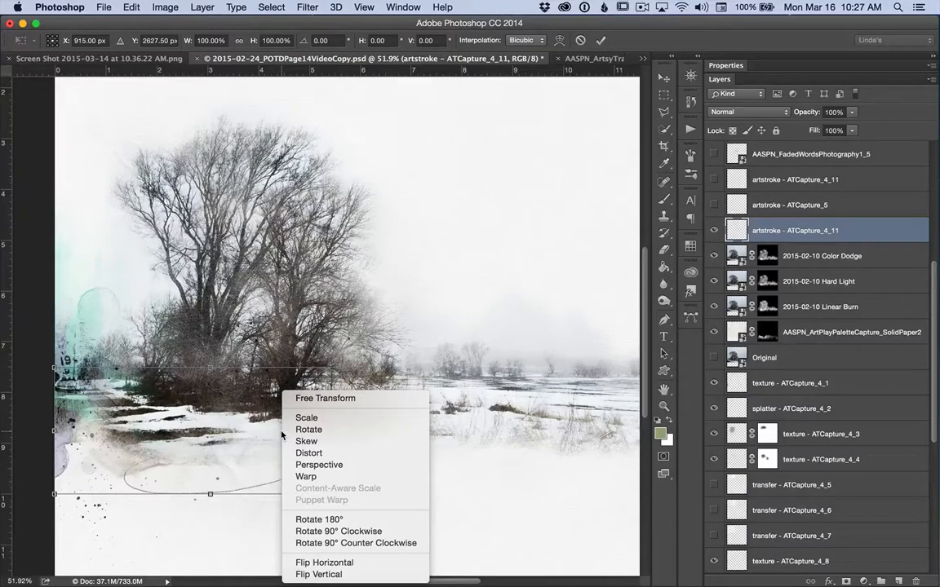
pyautogui.moveTo(274, 424)
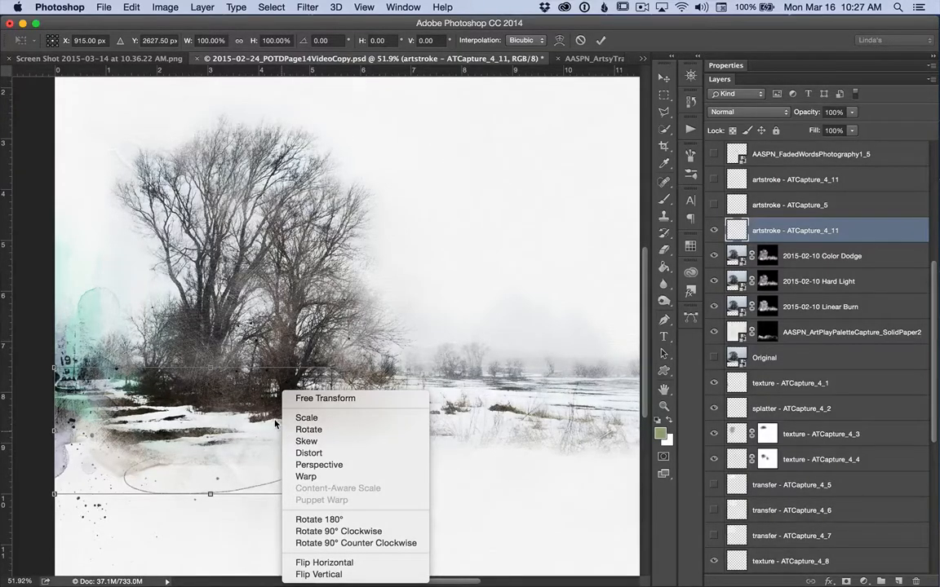
pyautogui.moveTo(343, 506)
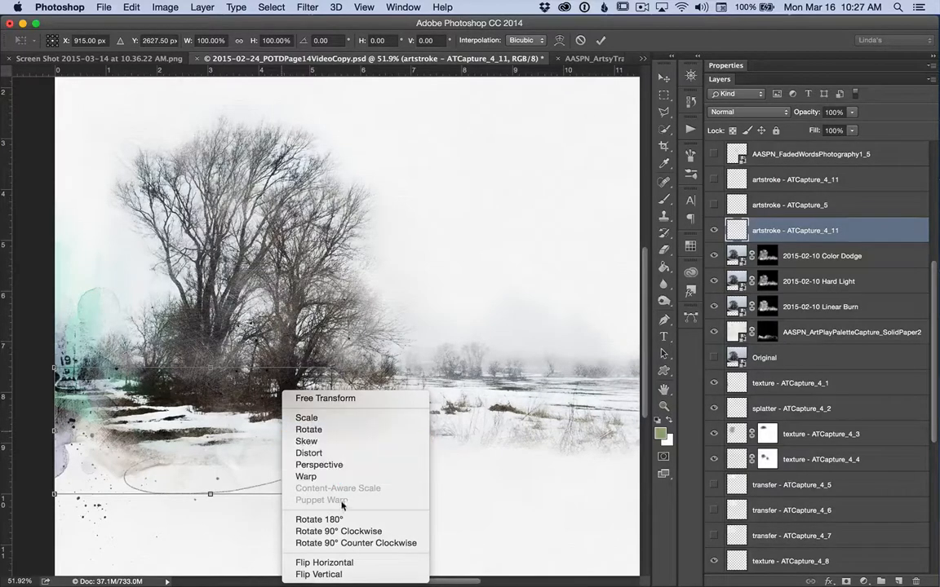
pyautogui.moveTo(325, 563)
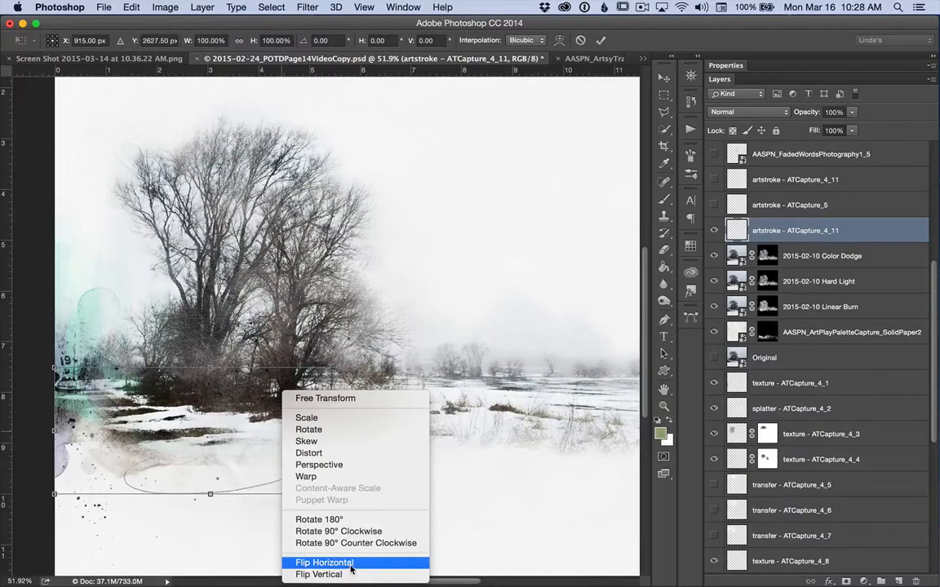
pyautogui.click(324, 563)
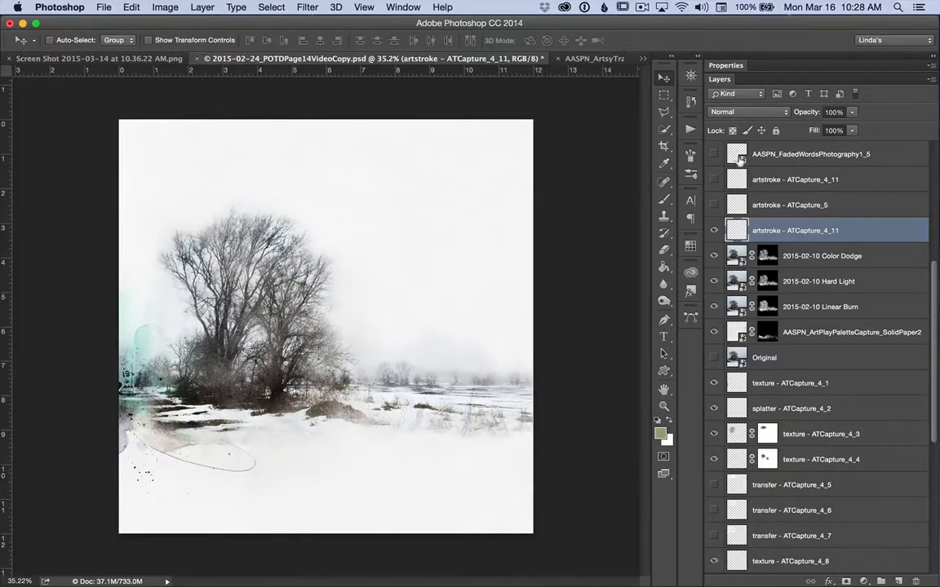
pyautogui.scroll(-3)
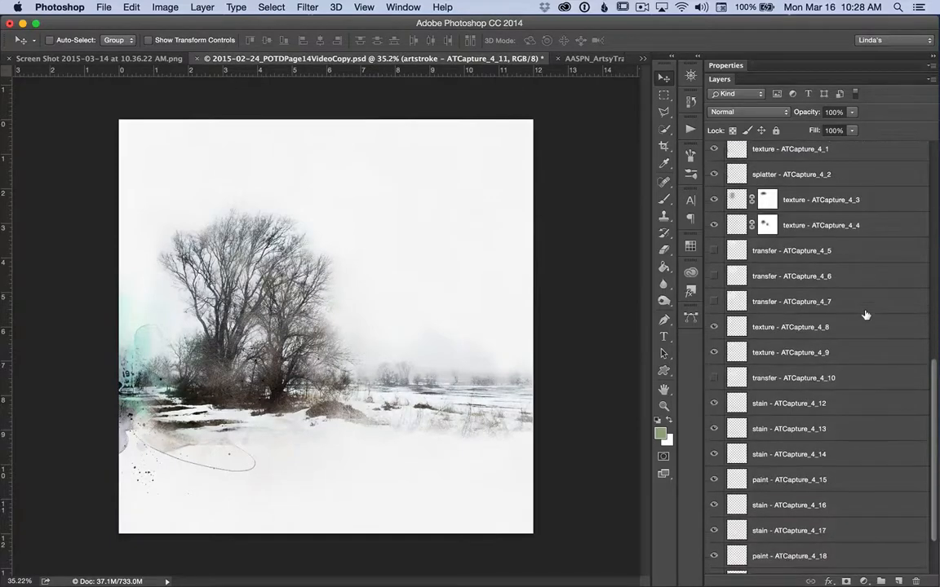
pyautogui.scroll(-3)
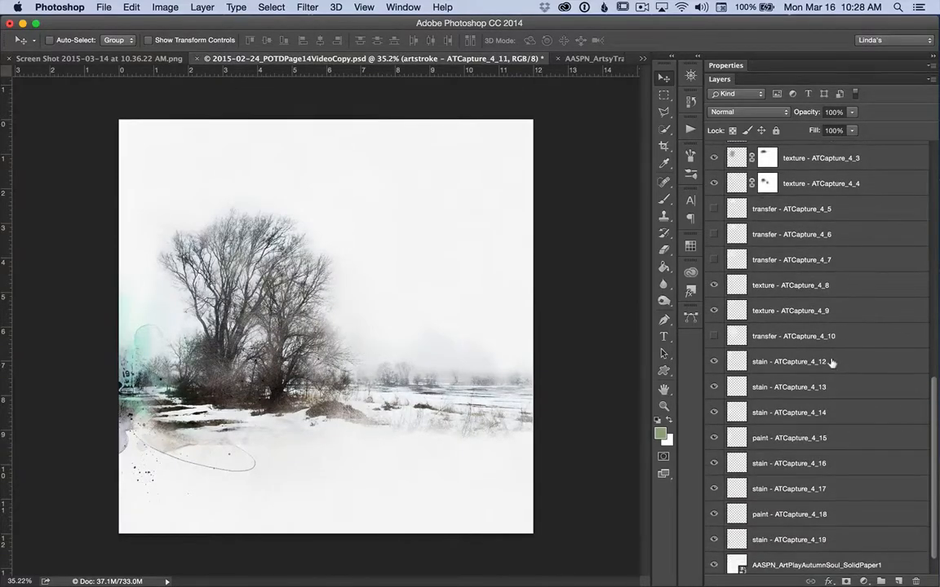
pyautogui.click(788, 362)
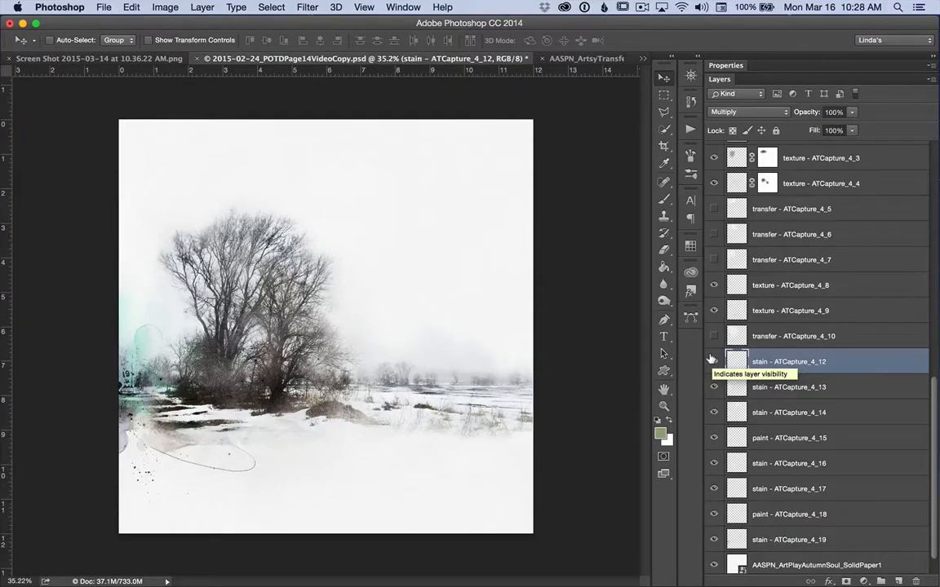
pyautogui.click(715, 363)
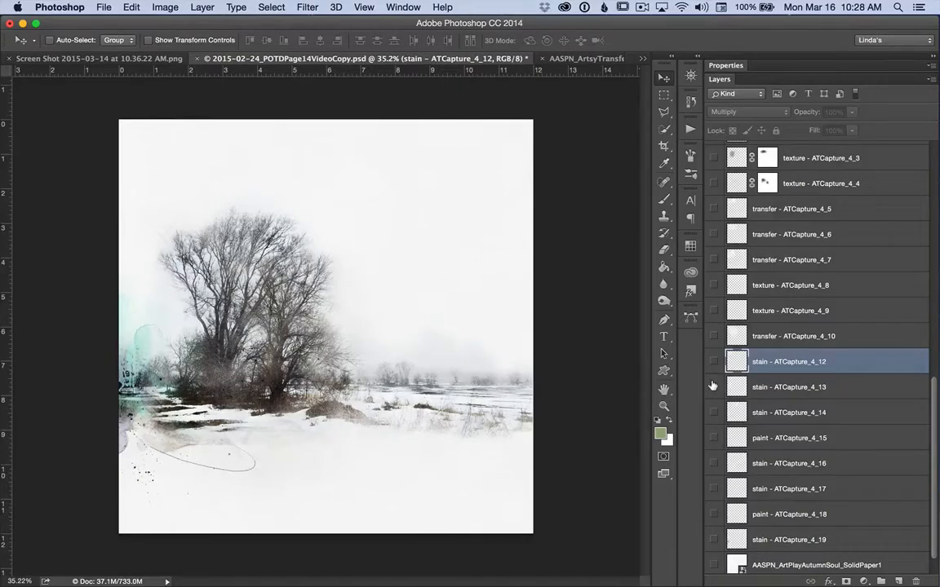
pyautogui.click(714, 386)
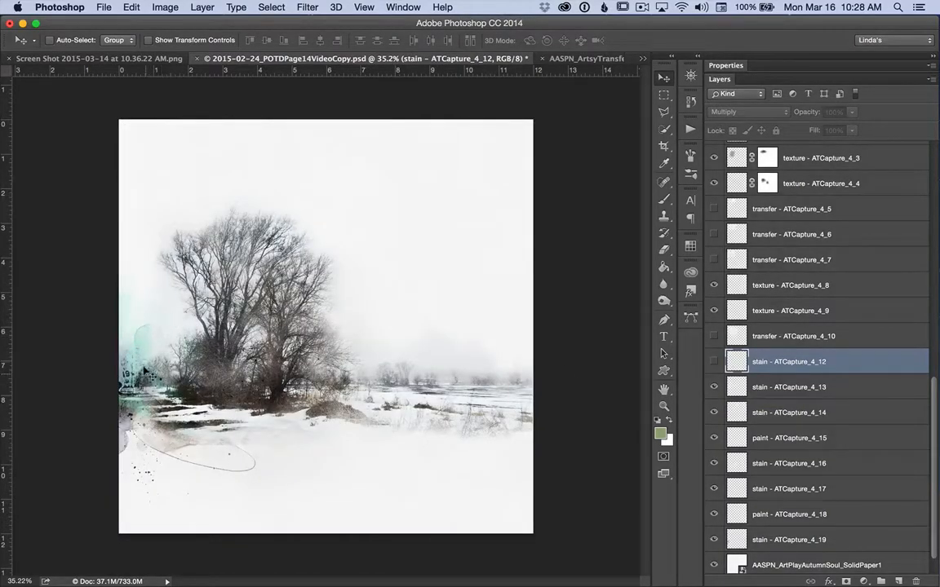
pyautogui.click(714, 411)
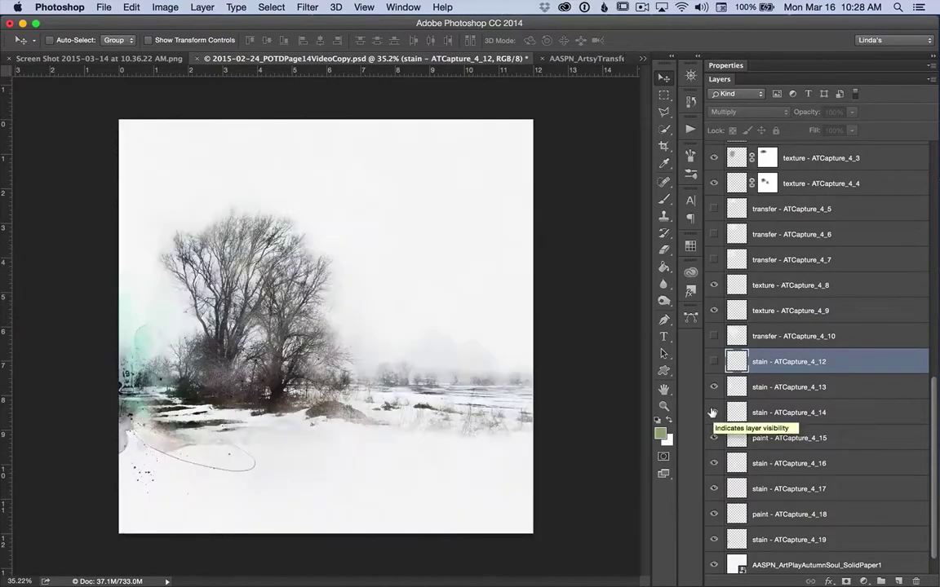
pyautogui.click(715, 411)
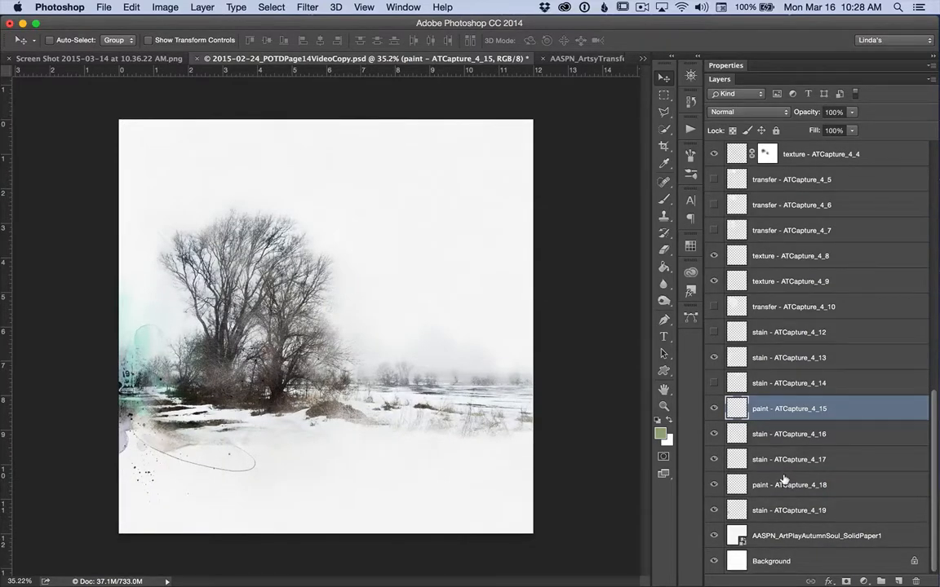
pyautogui.moveTo(789, 485)
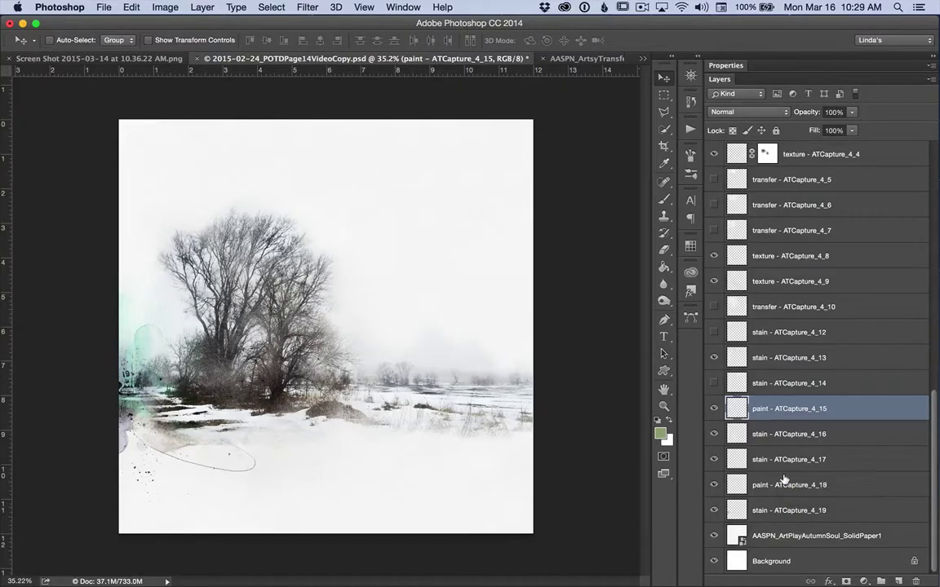
pyautogui.click(789, 485)
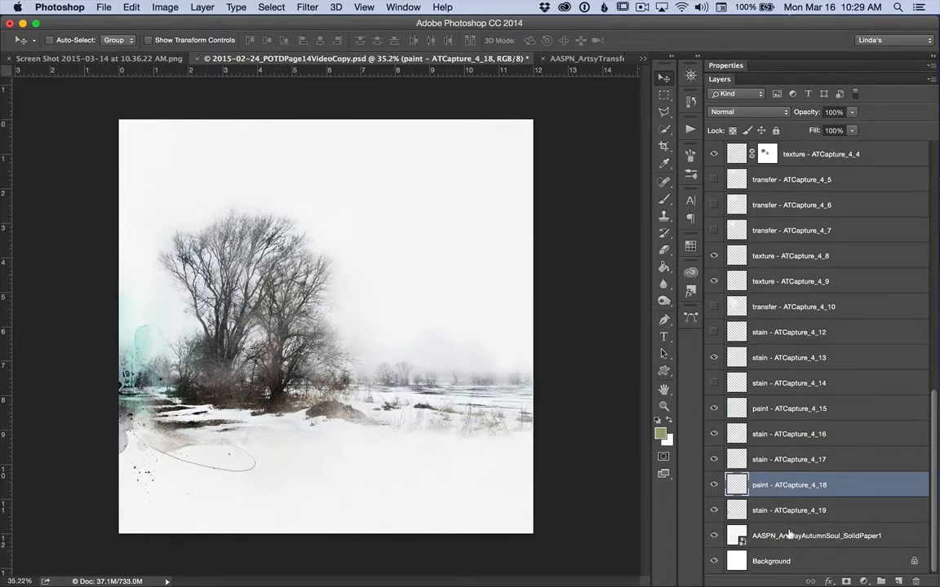
pyautogui.click(815, 535)
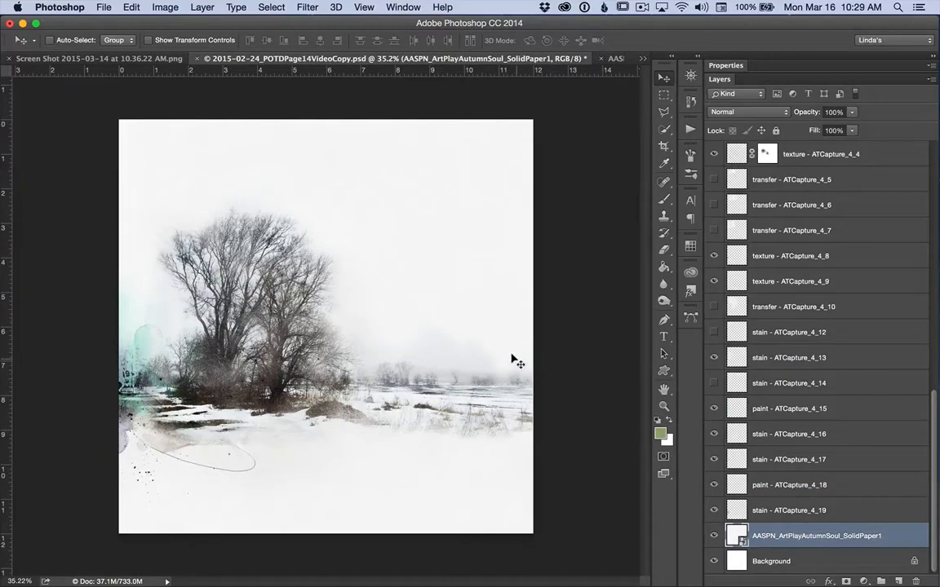
# Arrange 2-up vertical and show AASPN_ArtsyTransfersCapture_5.psd in the second pane.
pyautogui.click(715, 485)
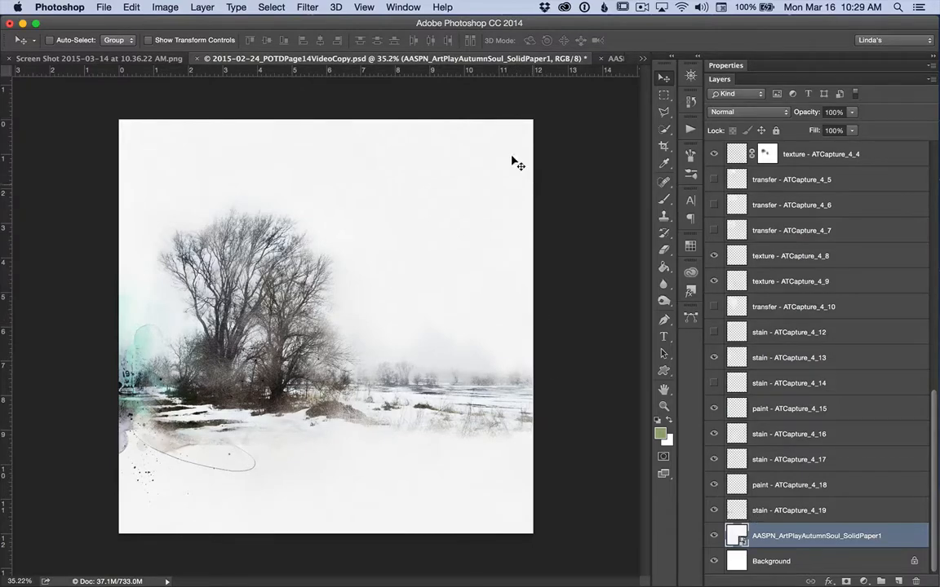
pyautogui.click(403, 6)
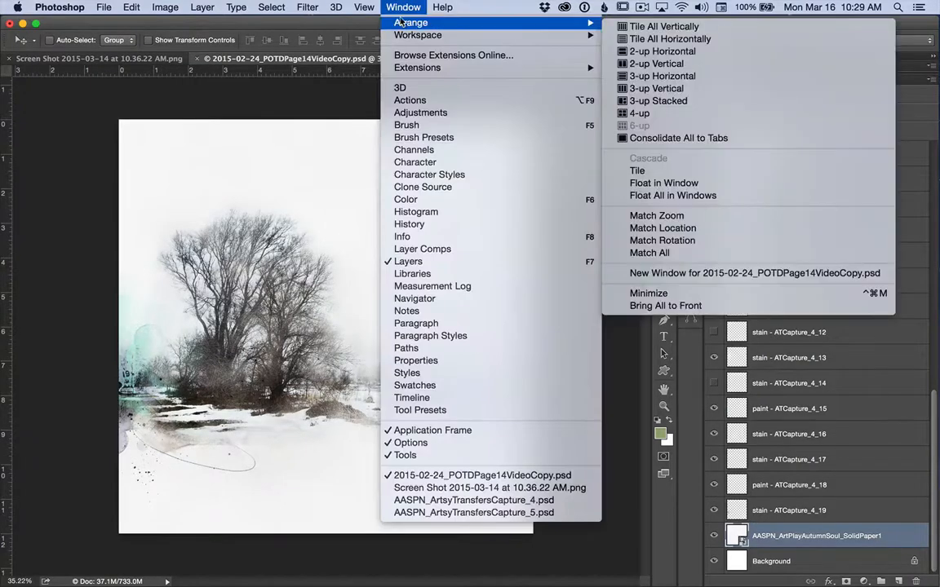
pyautogui.click(656, 62)
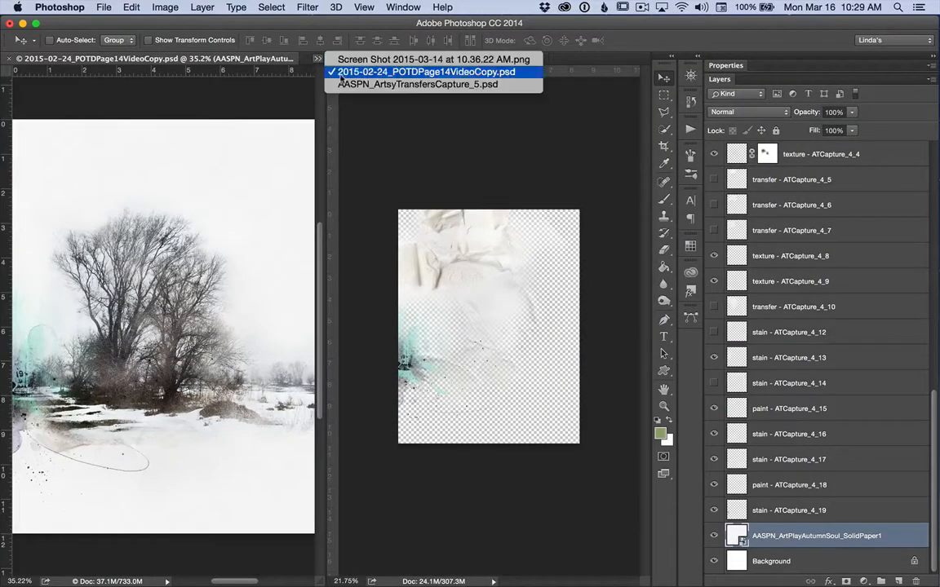
pyautogui.click(417, 85)
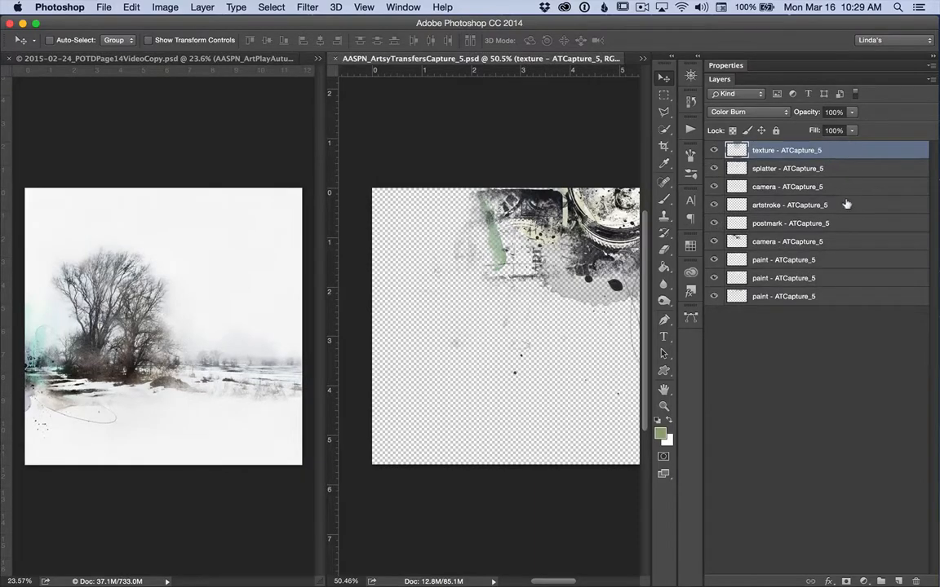
pyautogui.moveTo(837, 294)
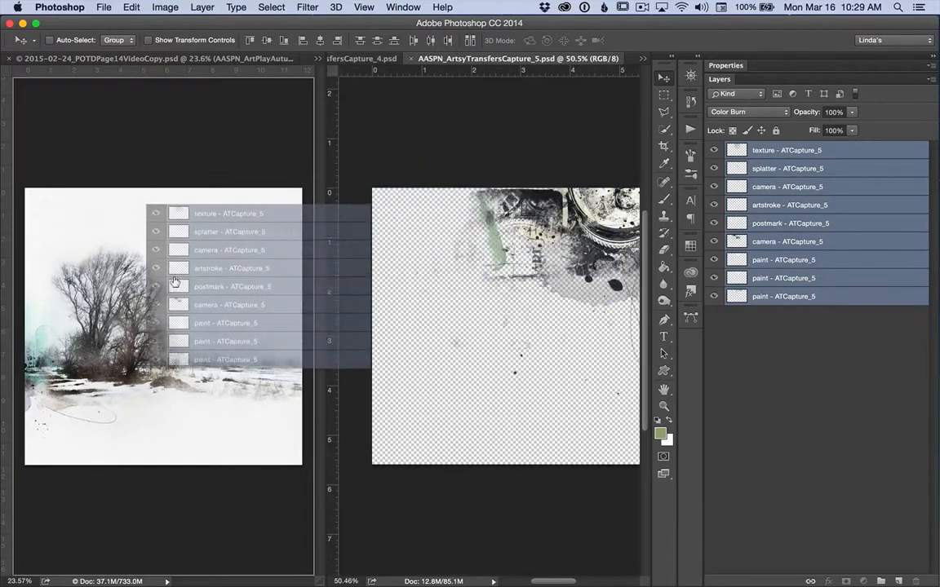
# Drop the selected ATCapture_5 transfer layers onto the tree page document.
pyautogui.click(130, 59)
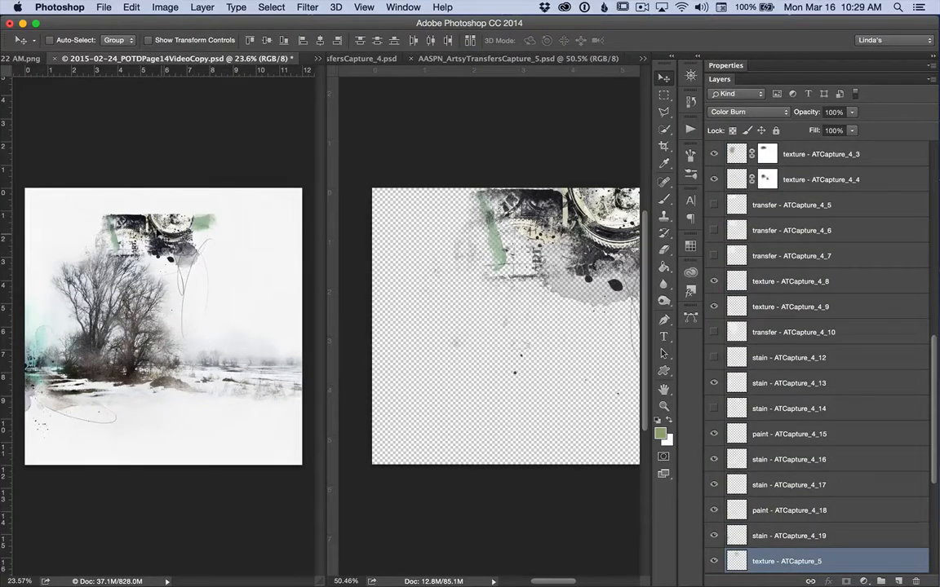
pyautogui.scroll(-3)
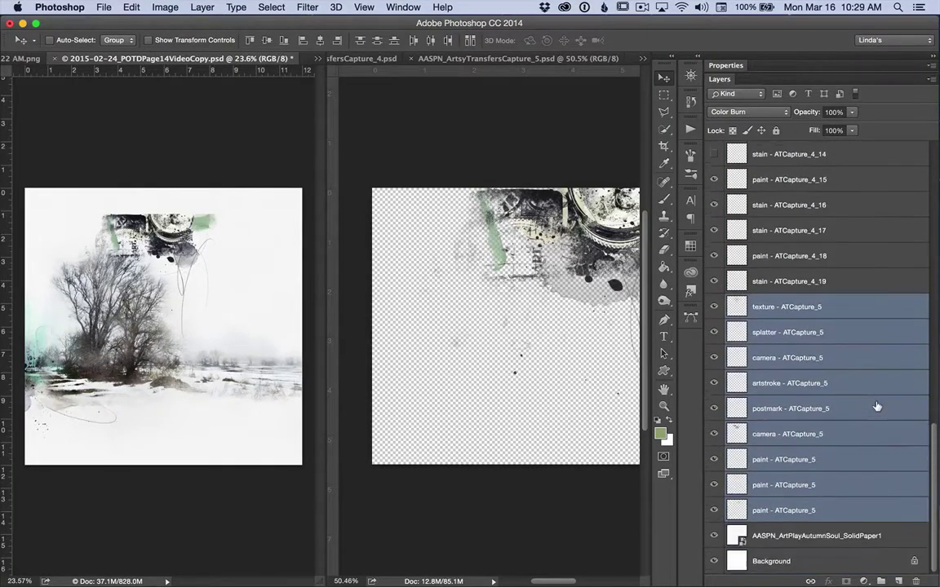
pyautogui.moveTo(453, 356)
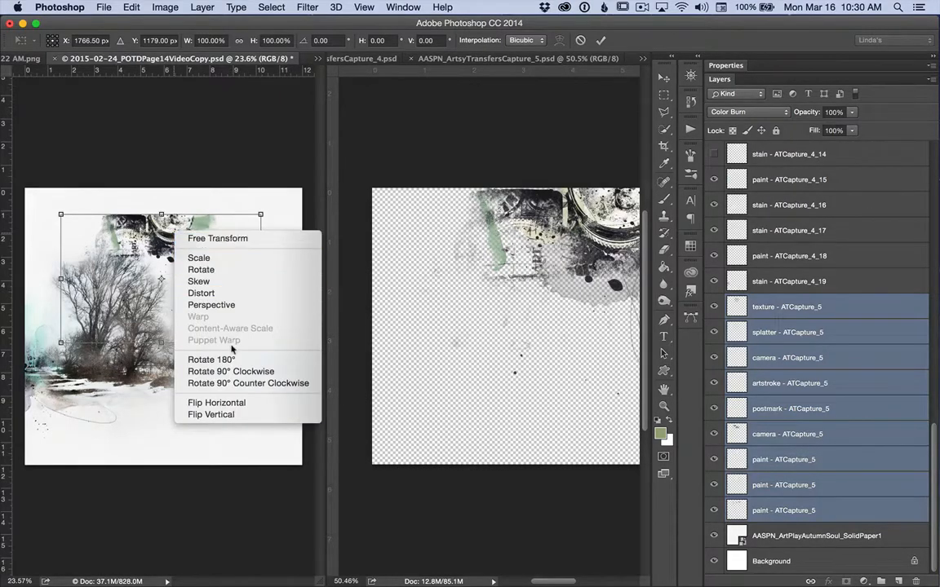
pyautogui.moveTo(232, 372)
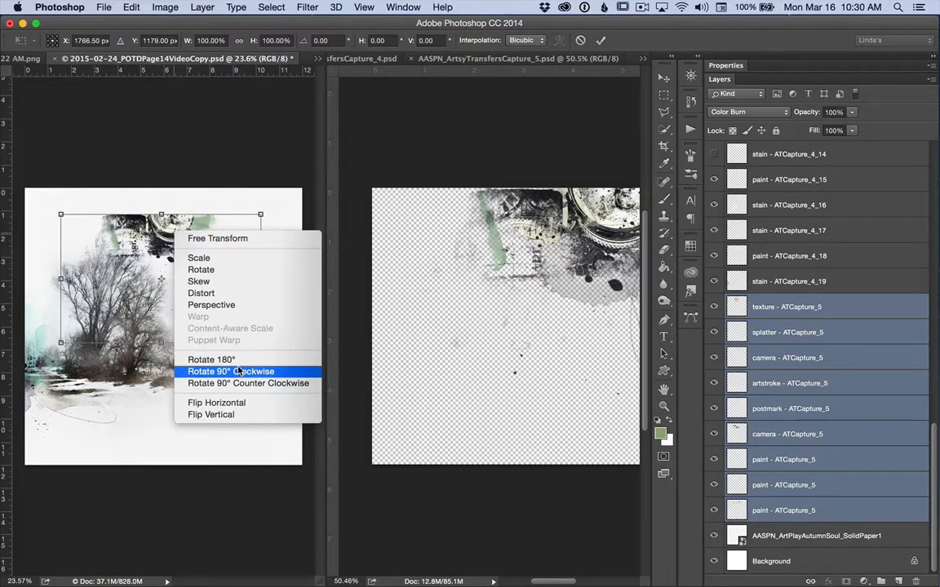
# Rotate the ATCapture_5 transfer 90° clockwise and commit it at the page's right edge.
pyautogui.click(232, 372)
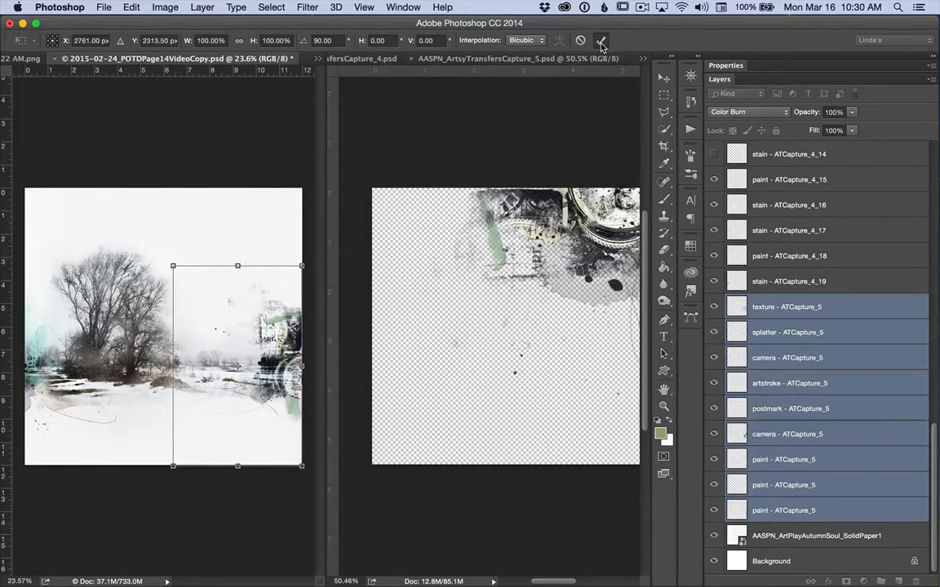
pyautogui.click(600, 39)
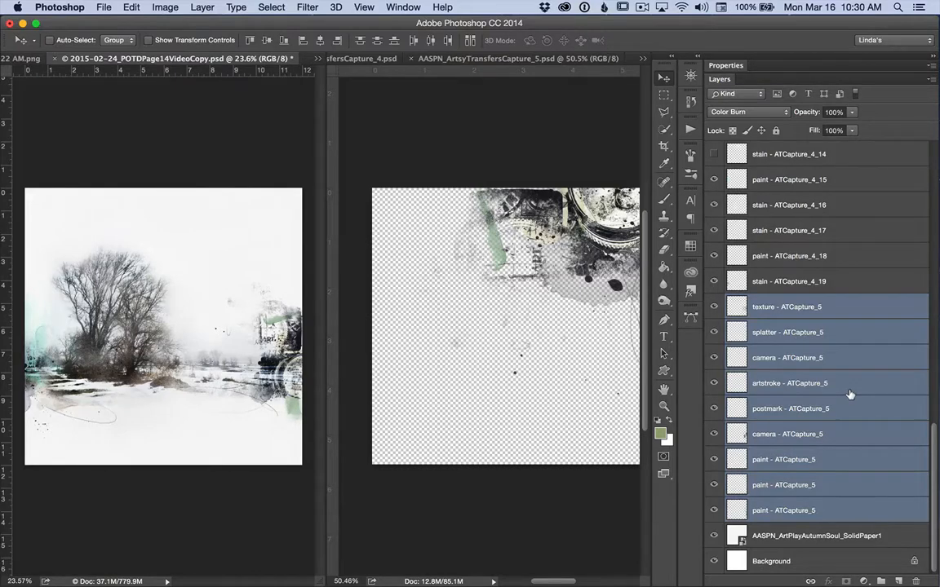
# Move the ATCapture_5 artstroke layer above the Color Dodge copy and nudge its stroke slightly.
pyautogui.click(790, 382)
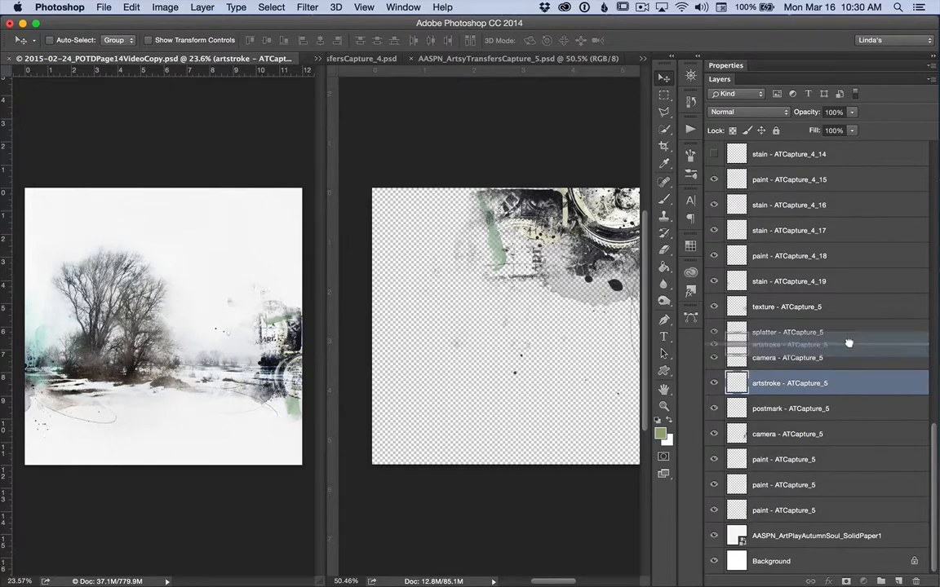
pyautogui.scroll(3)
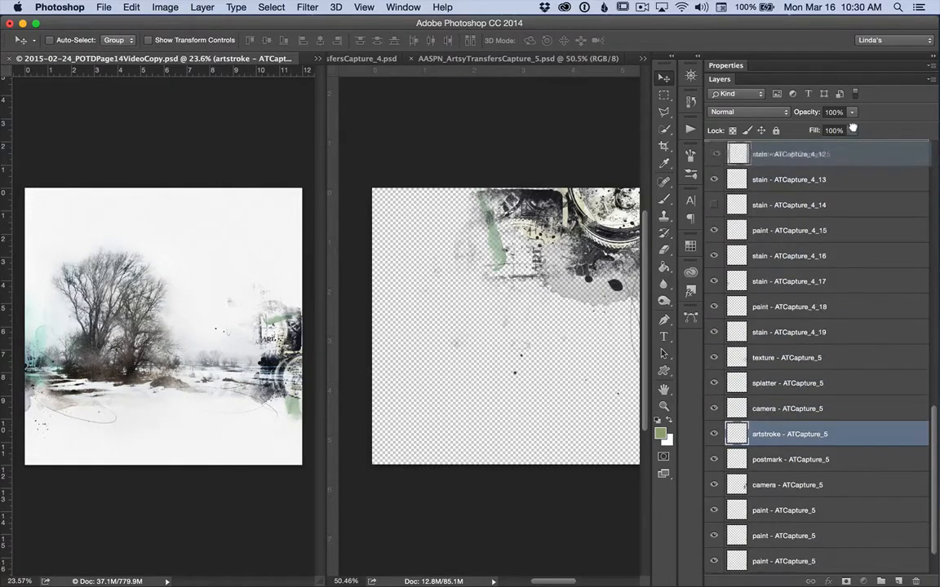
pyautogui.scroll(3)
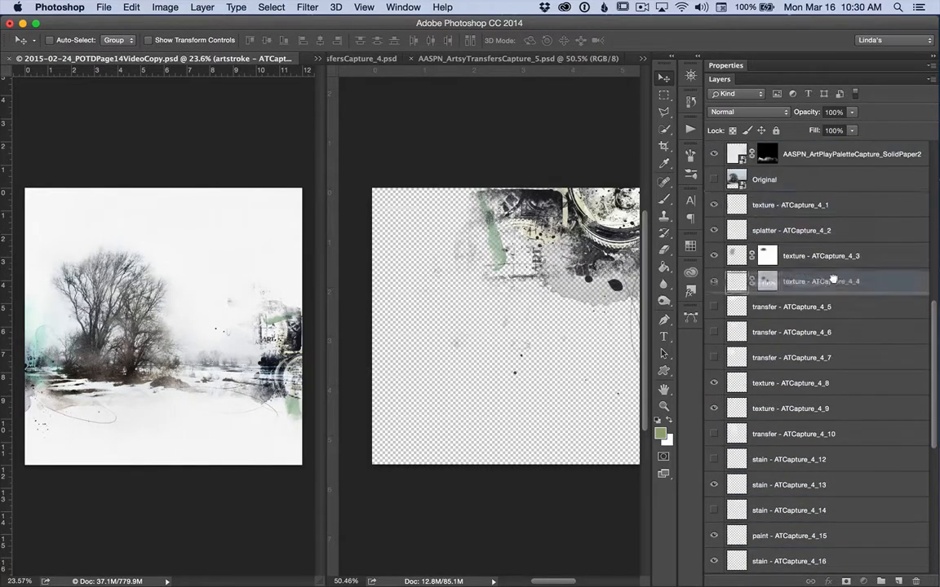
pyautogui.scroll(3)
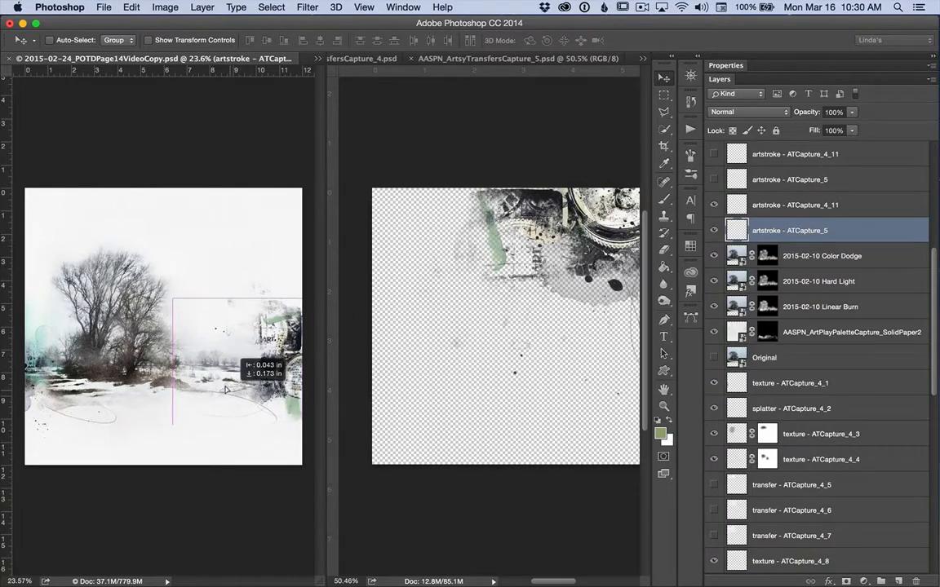
pyautogui.moveTo(216, 372); pyautogui.dragTo(228, 383)
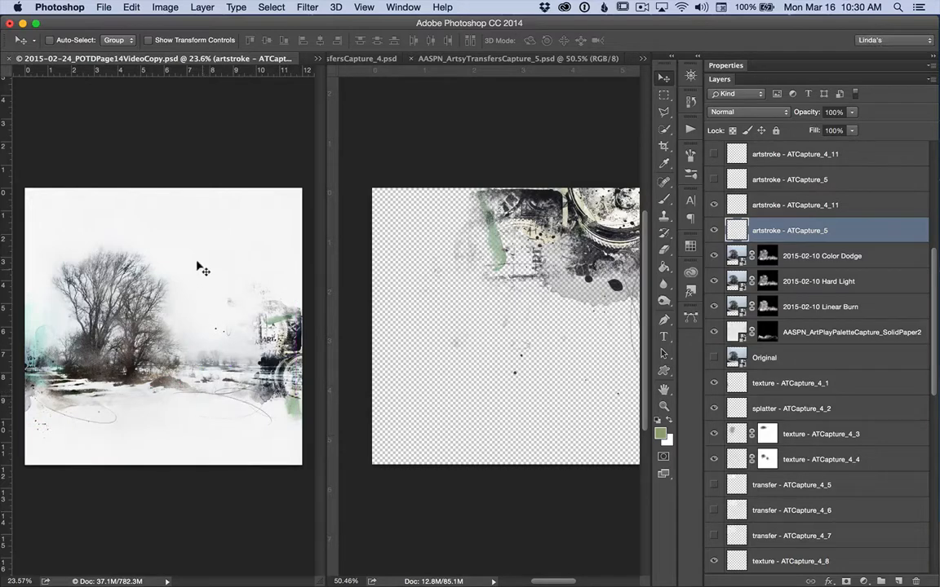
pyautogui.moveTo(522, 39)
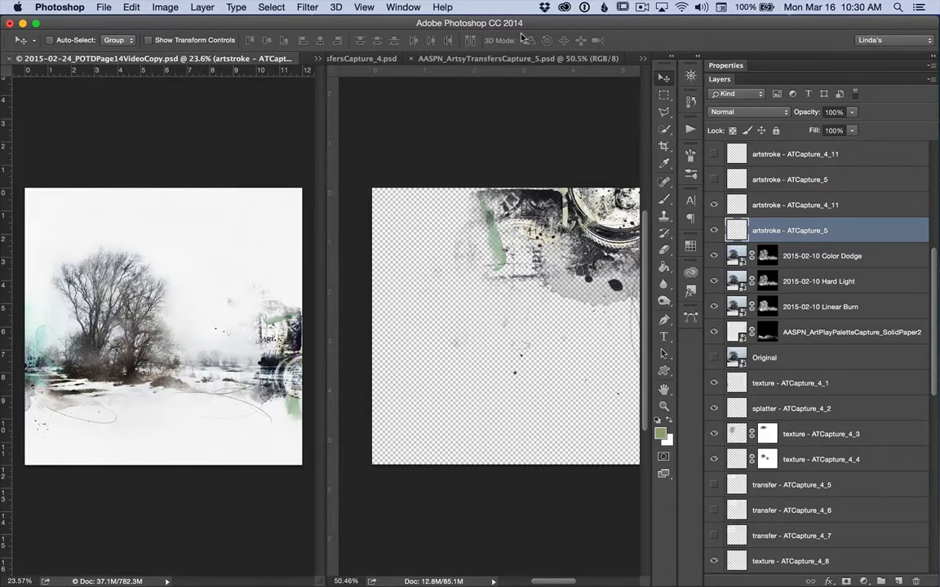
# Consolidate all open documents to tabs so the tree page fills the workspace.
pyautogui.click(403, 6)
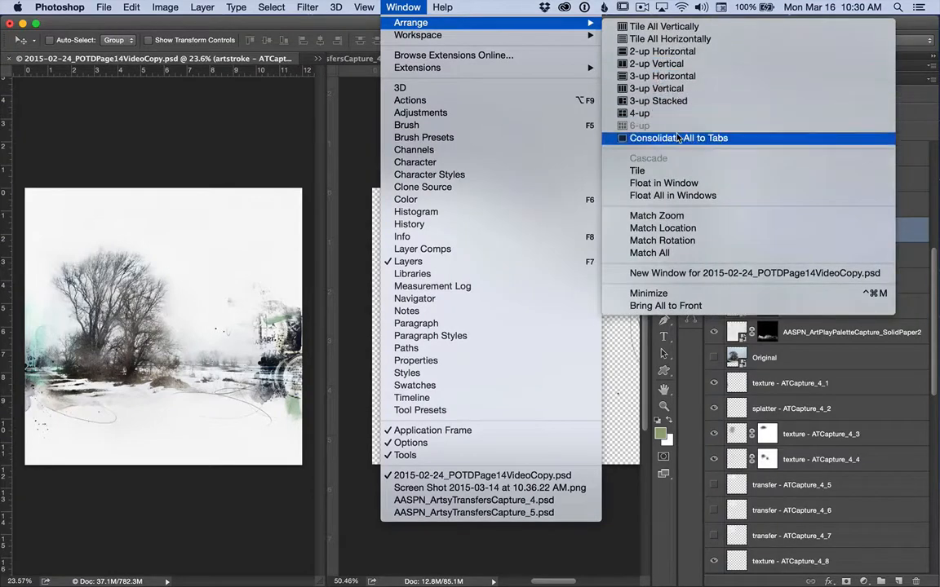
pyautogui.click(679, 137)
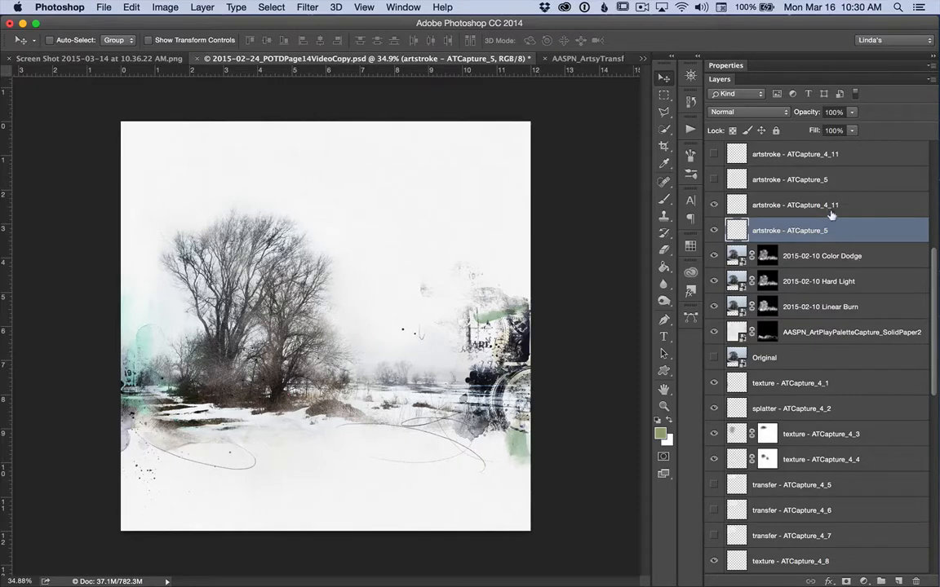
# Make the textbox, lens, winter's and Through text layers visible in the Layers panel.
pyautogui.click(796, 180)
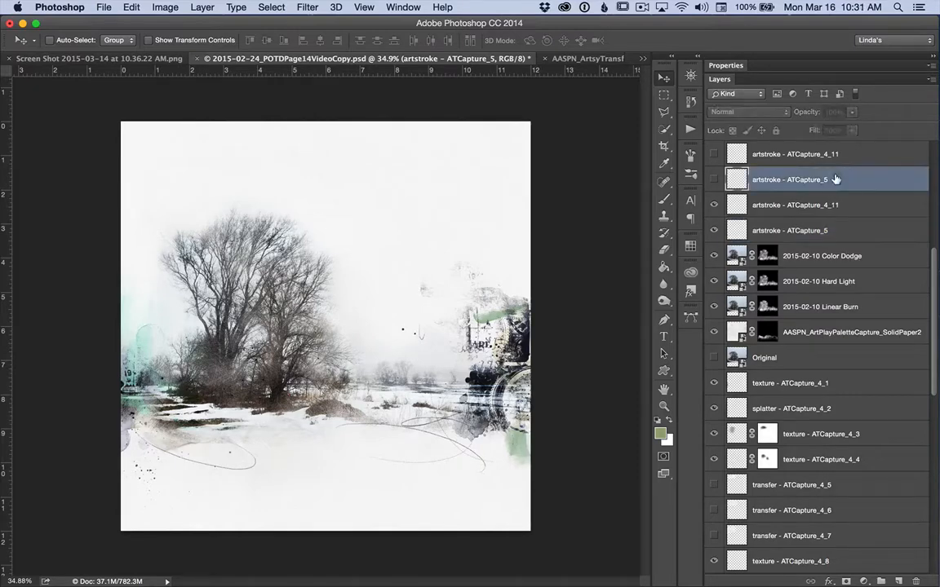
pyautogui.scroll(3)
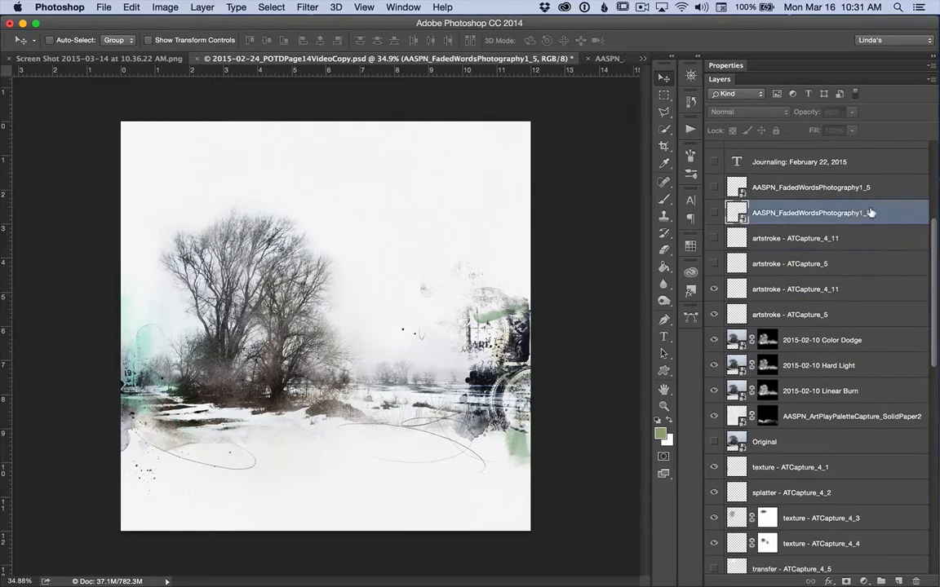
pyautogui.scroll(3)
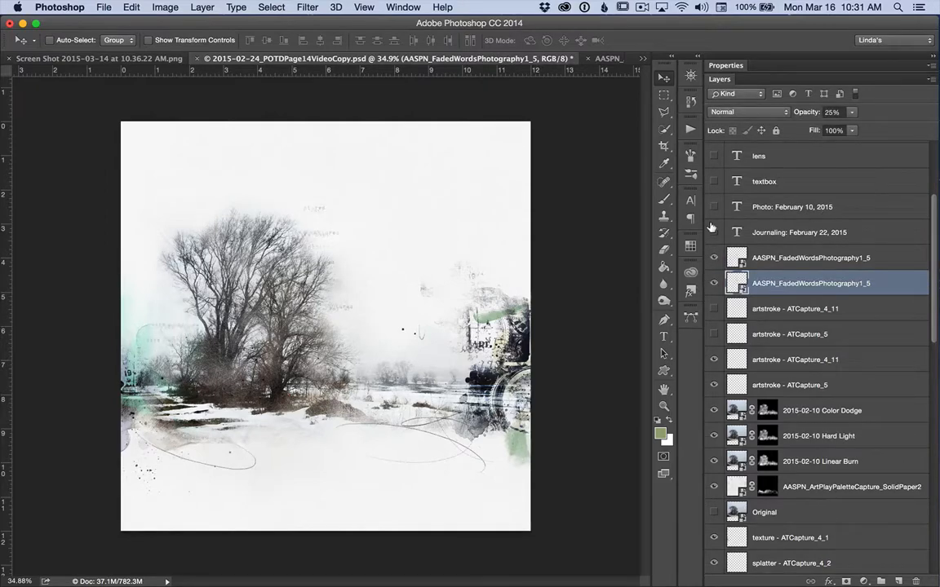
pyautogui.moveTo(709, 204)
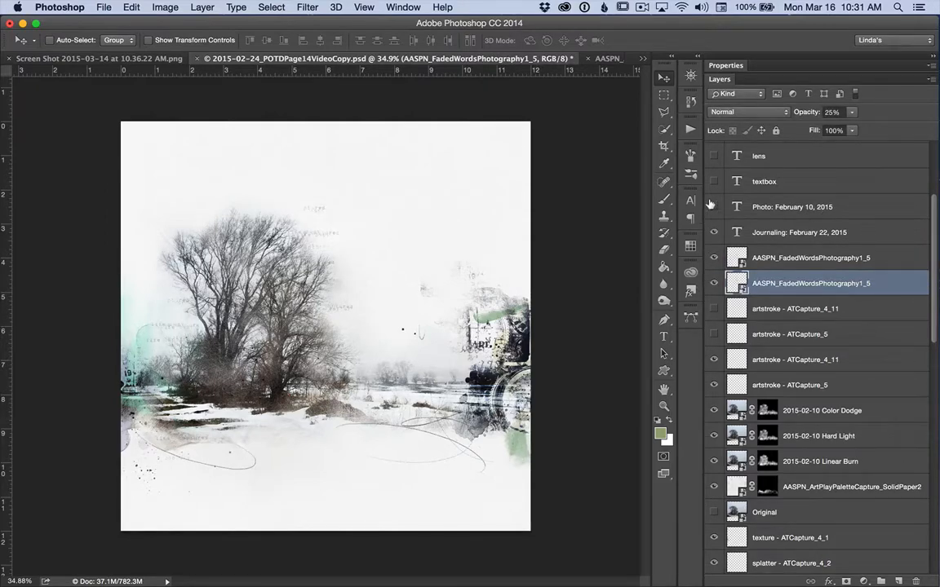
pyautogui.click(713, 206)
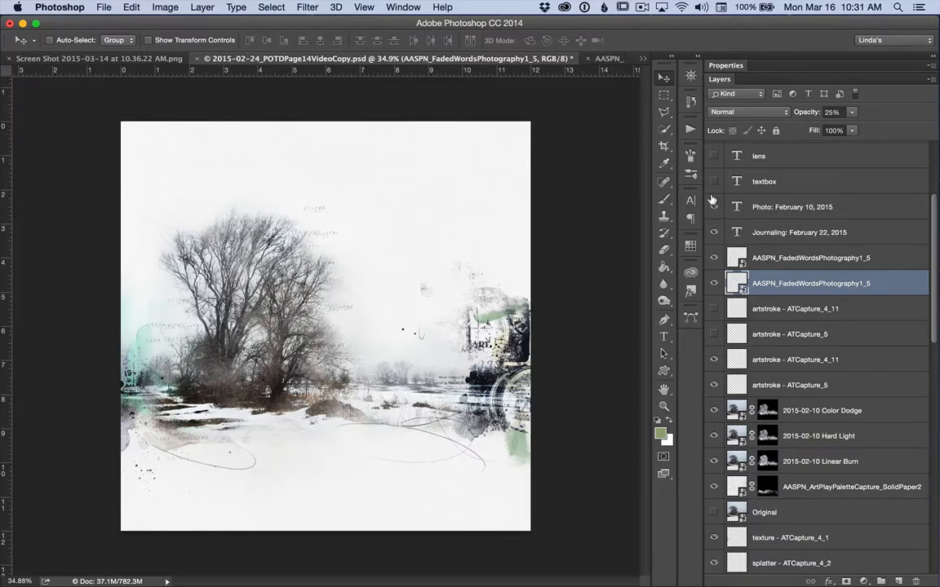
pyautogui.scroll(3)
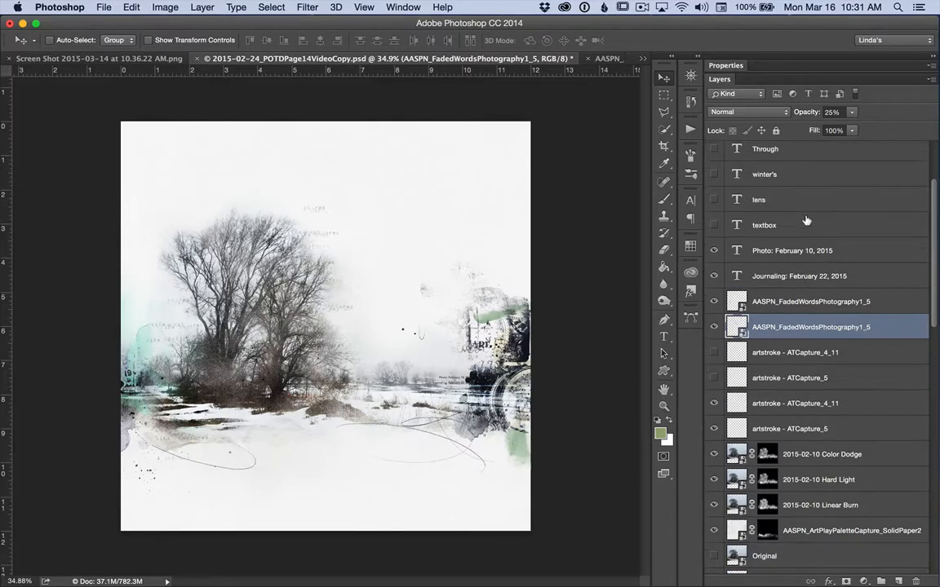
pyautogui.click(715, 199)
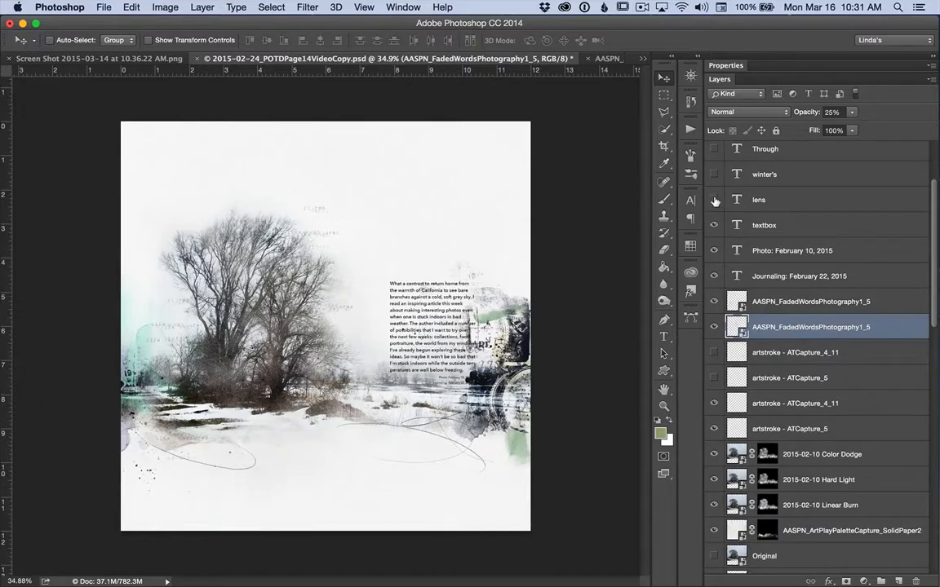
pyautogui.click(714, 173)
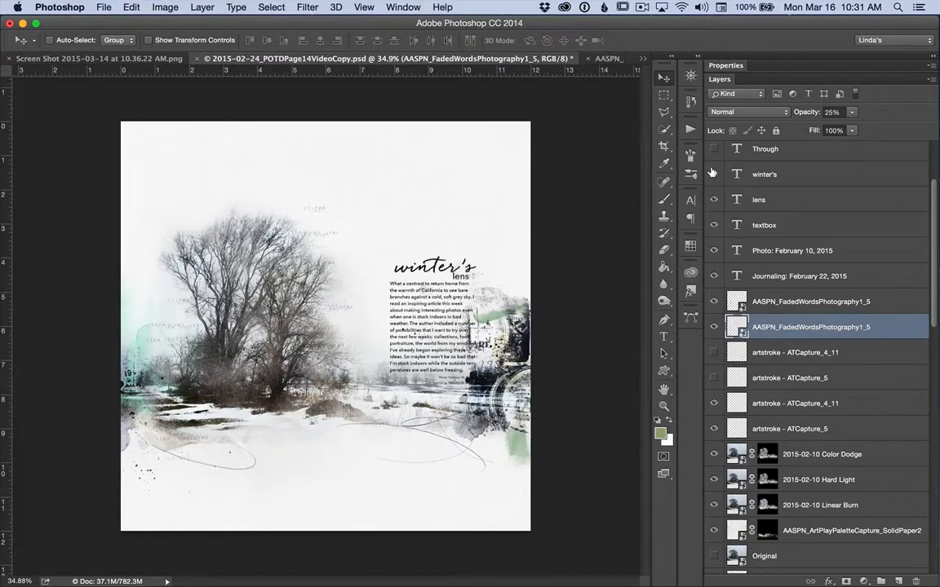
pyautogui.scroll(3)
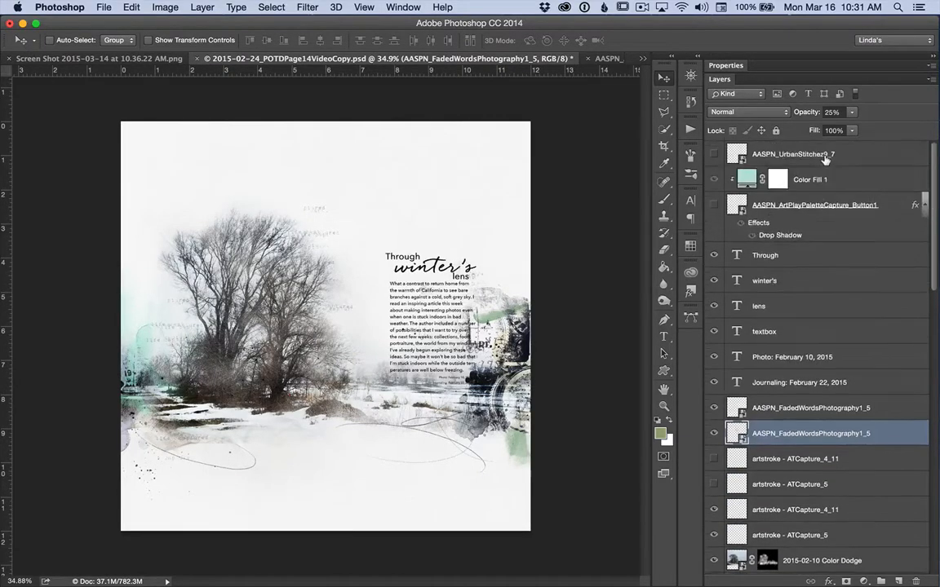
# Make the Button with Color Fill and the UrbanStitches layers visible.
pyautogui.click(715, 154)
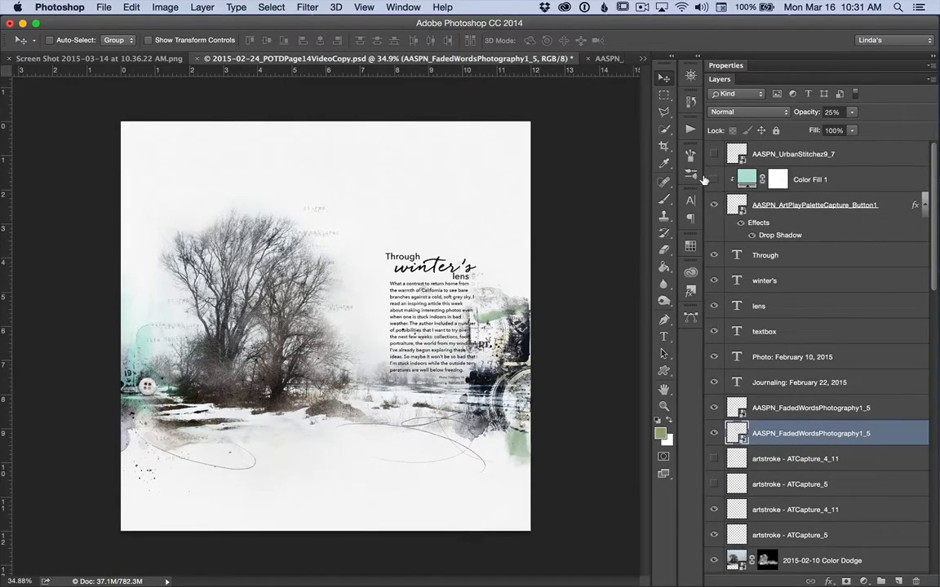
pyautogui.click(714, 154)
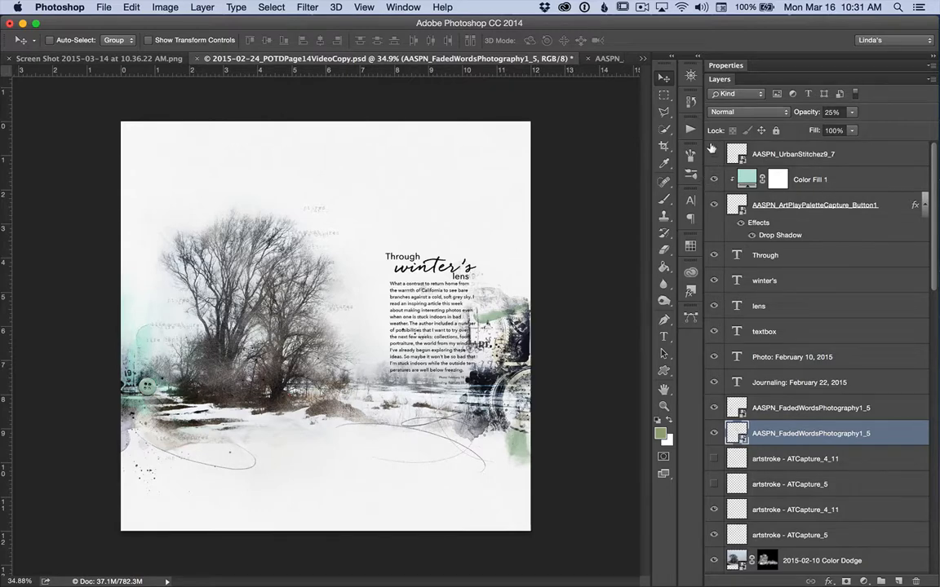
pyautogui.moveTo(503, 186)
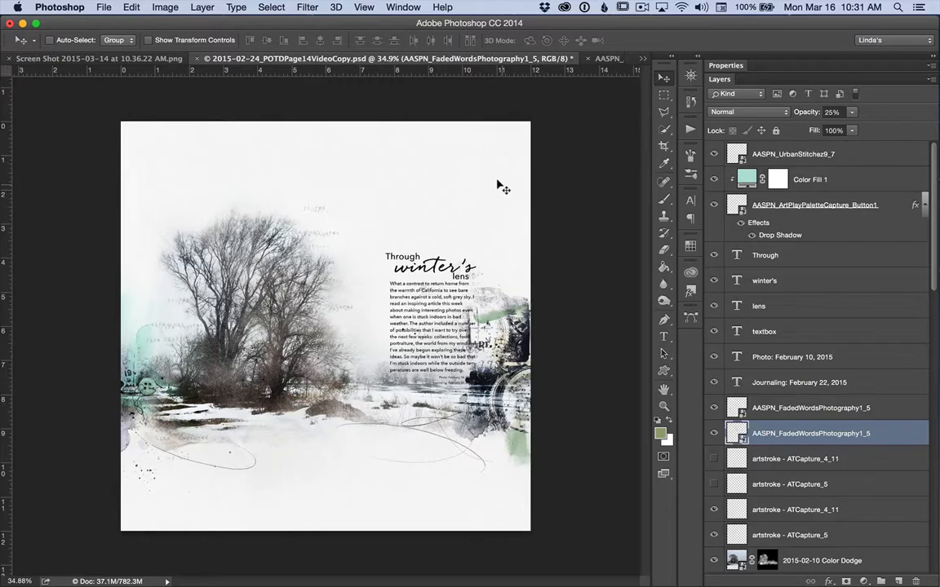
pyautogui.moveTo(408, 258)
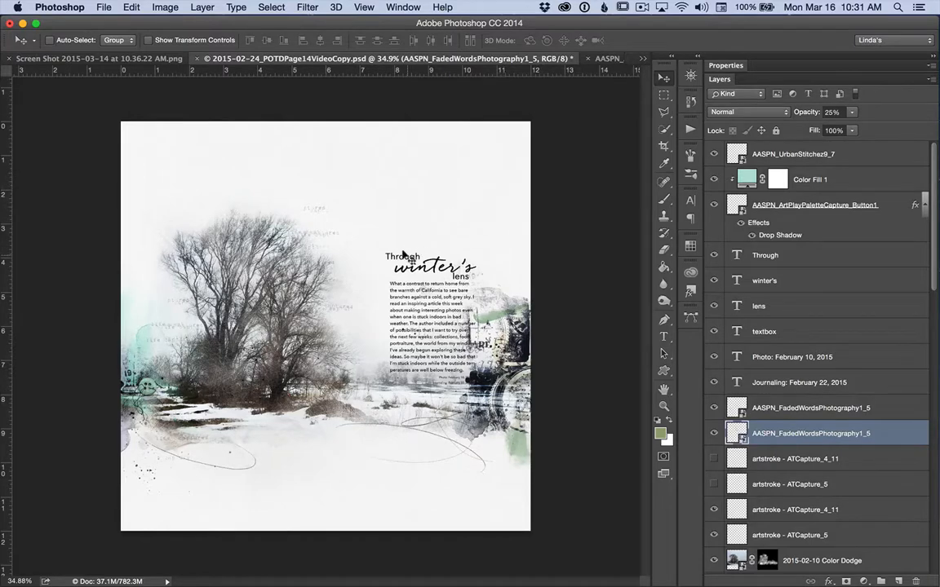
pyautogui.moveTo(314, 204)
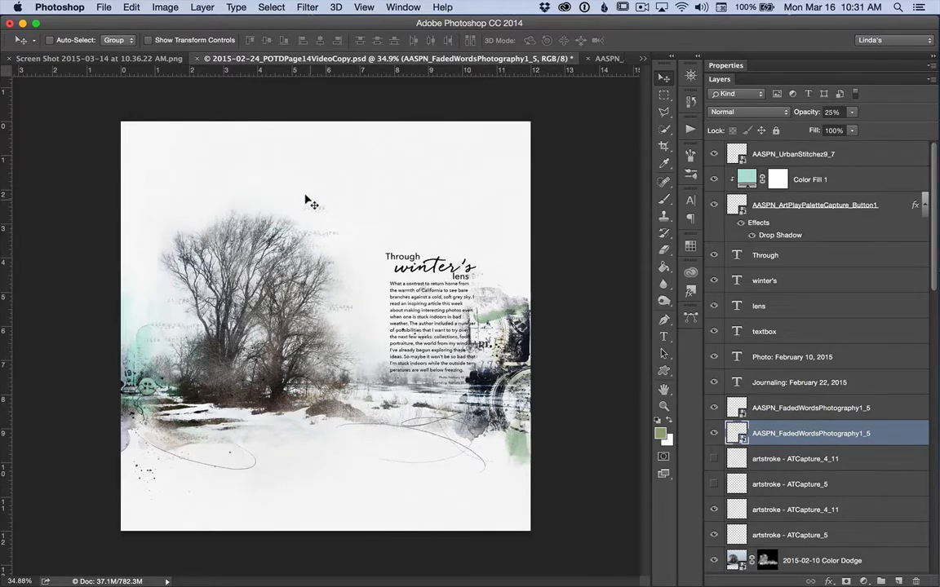